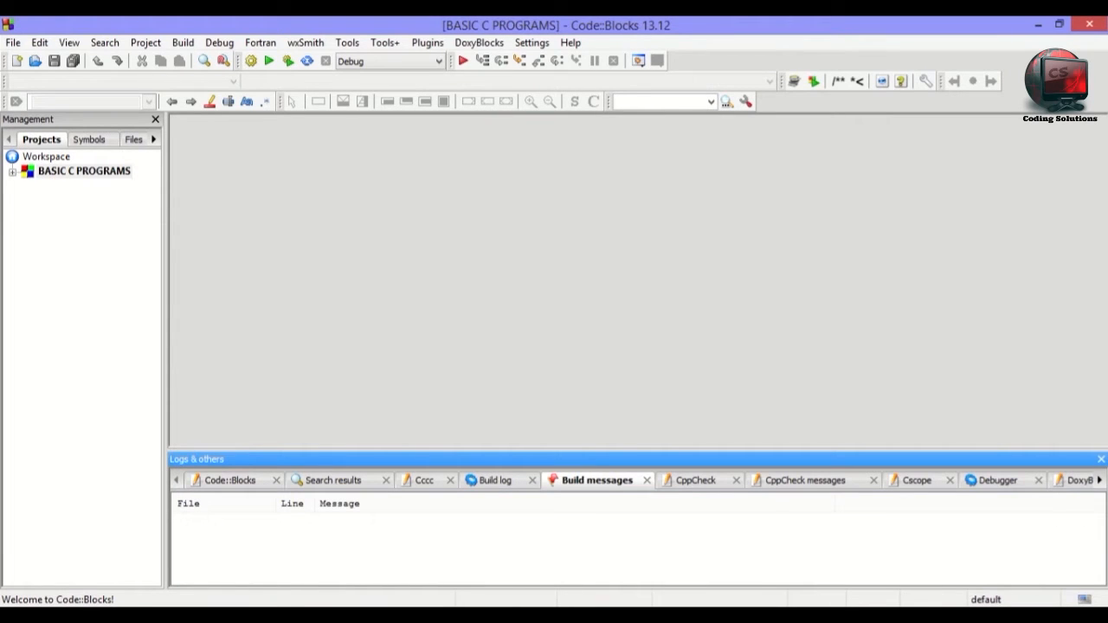
mouse_move(1103, 307)
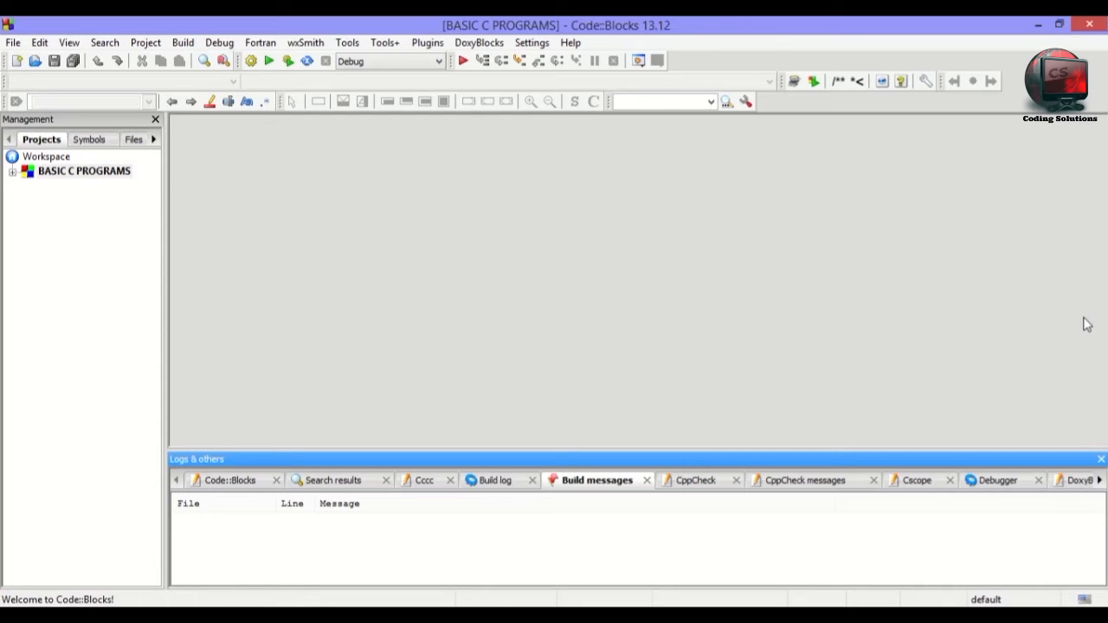
mouse_move(1069, 337)
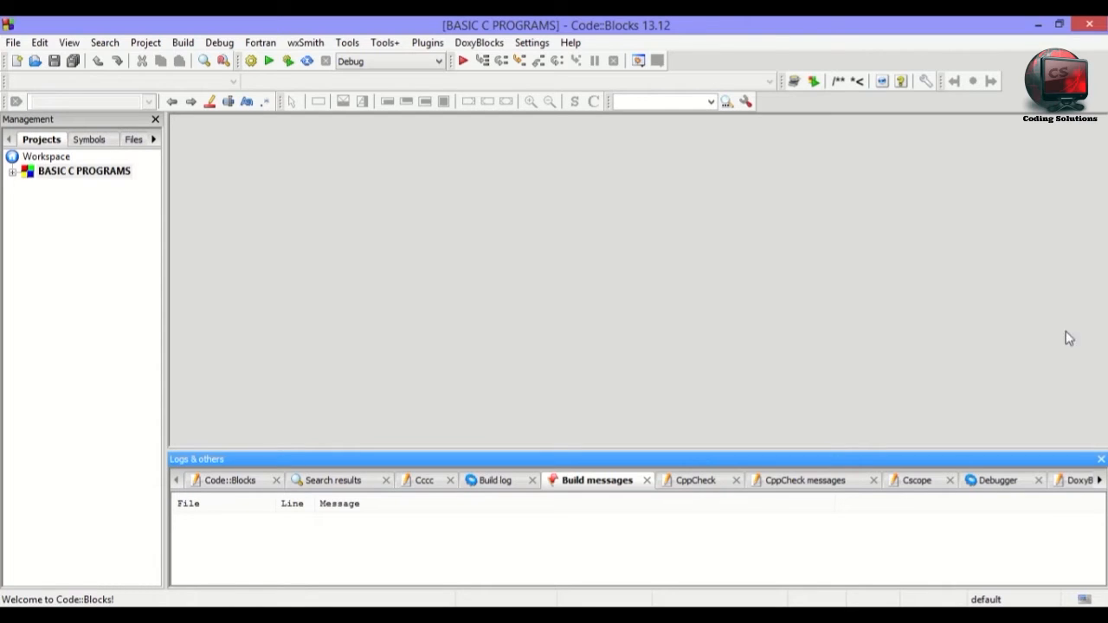
Create PROGRAM-8.c in the BASIC C PROGRAMS project for the Debug and Release targets.
click(83, 170)
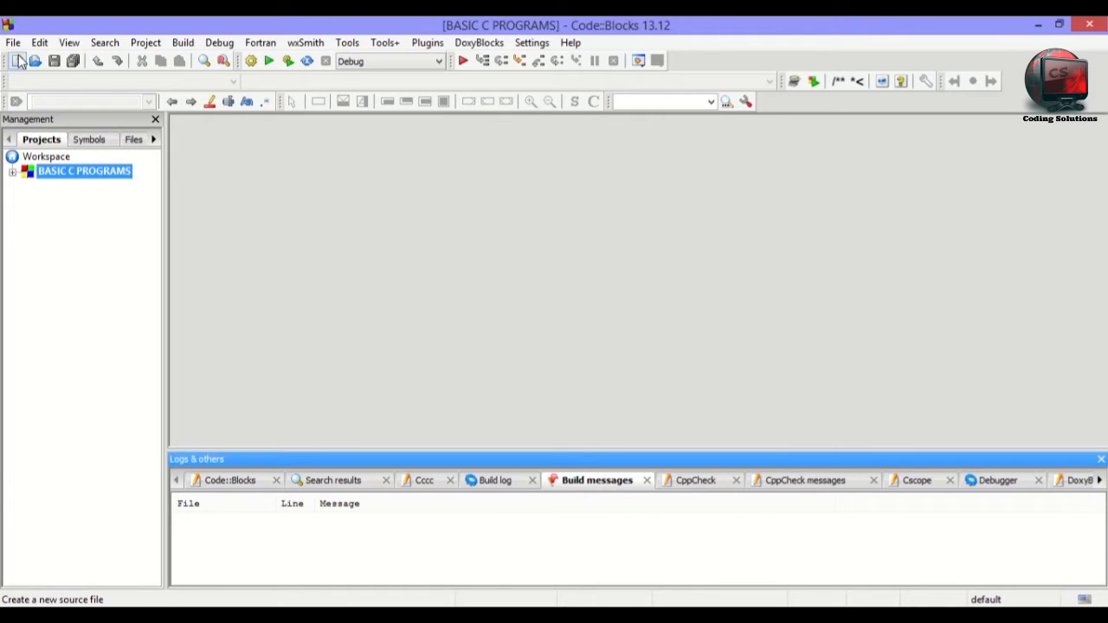
click(17, 61)
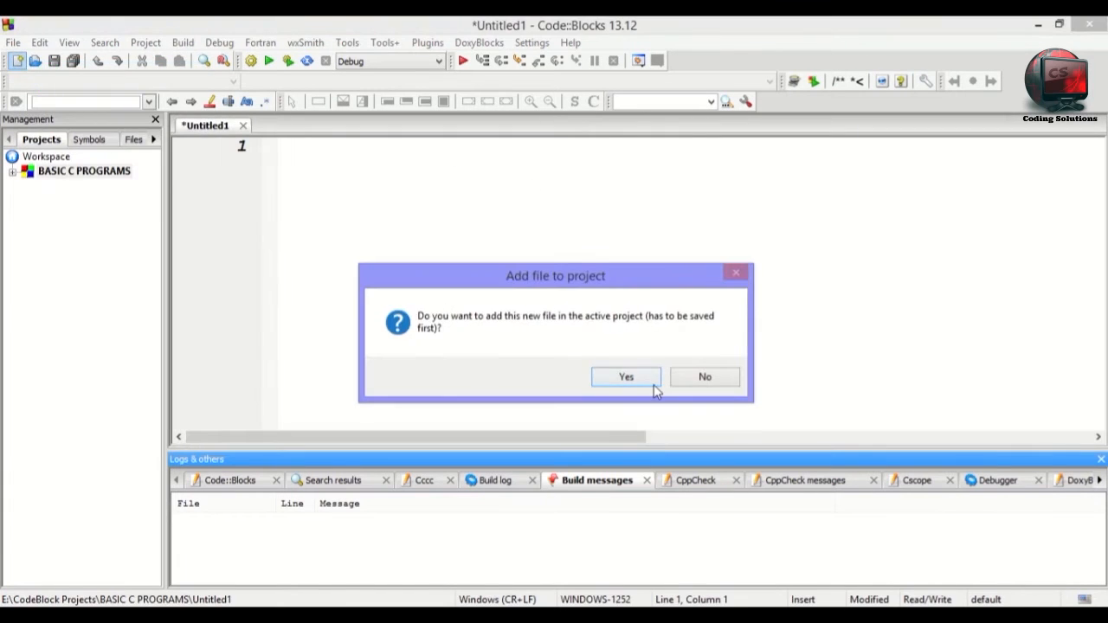
click(626, 376)
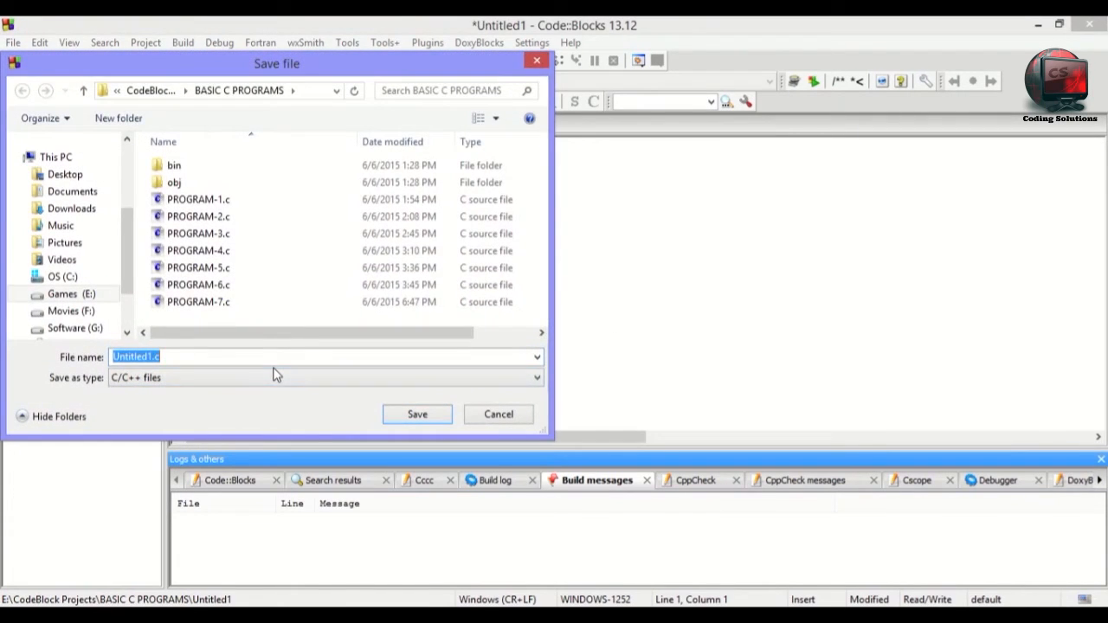
text(PROGRAM)
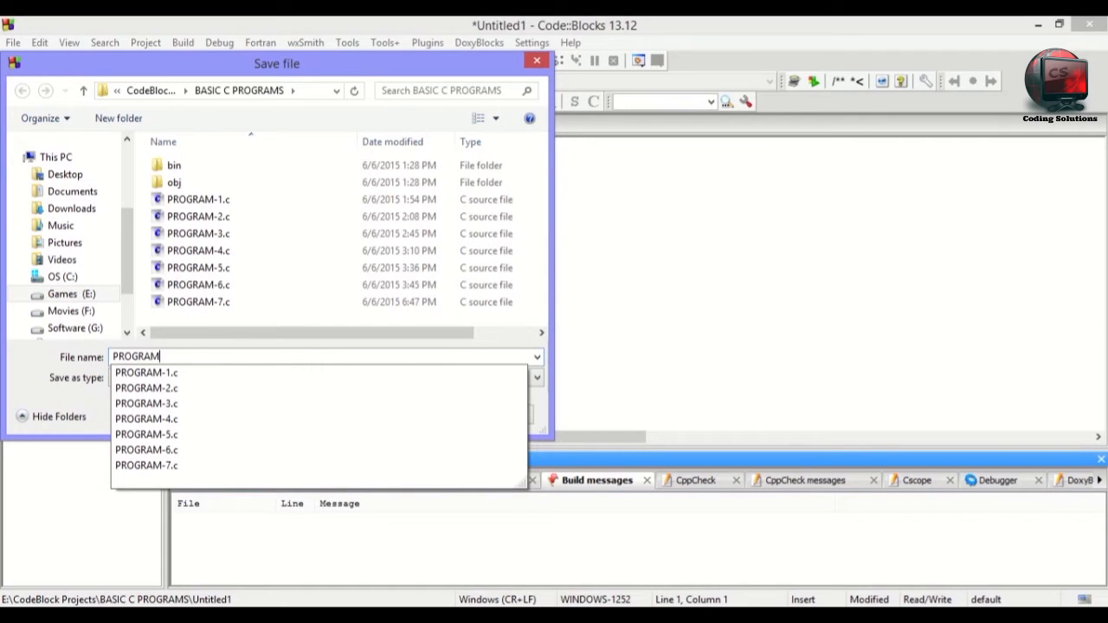
click(146, 372)
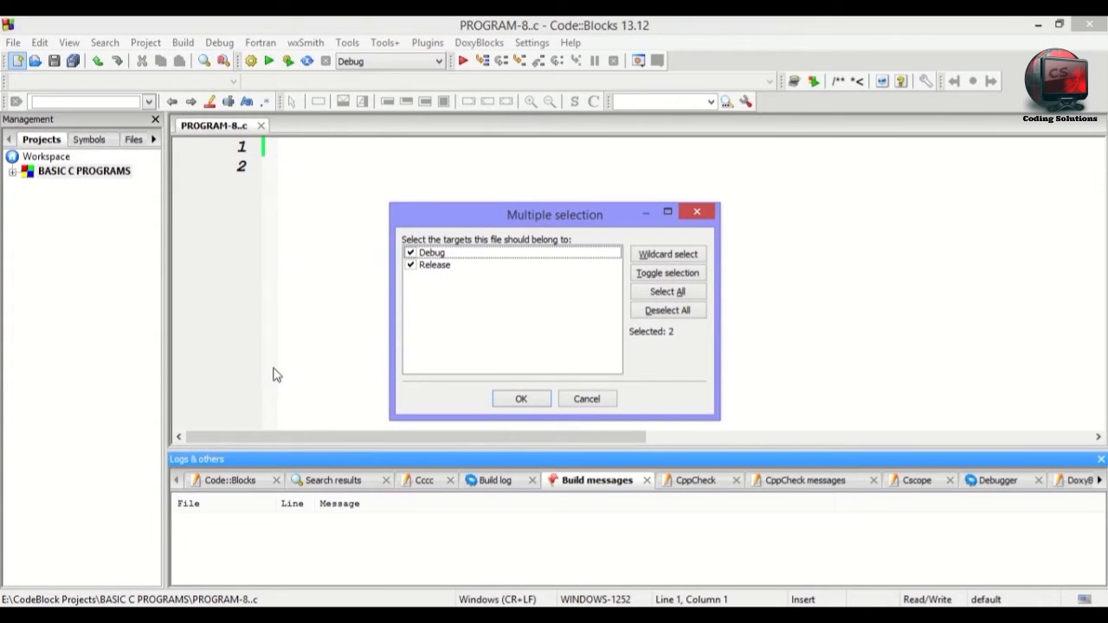
click(520, 399)
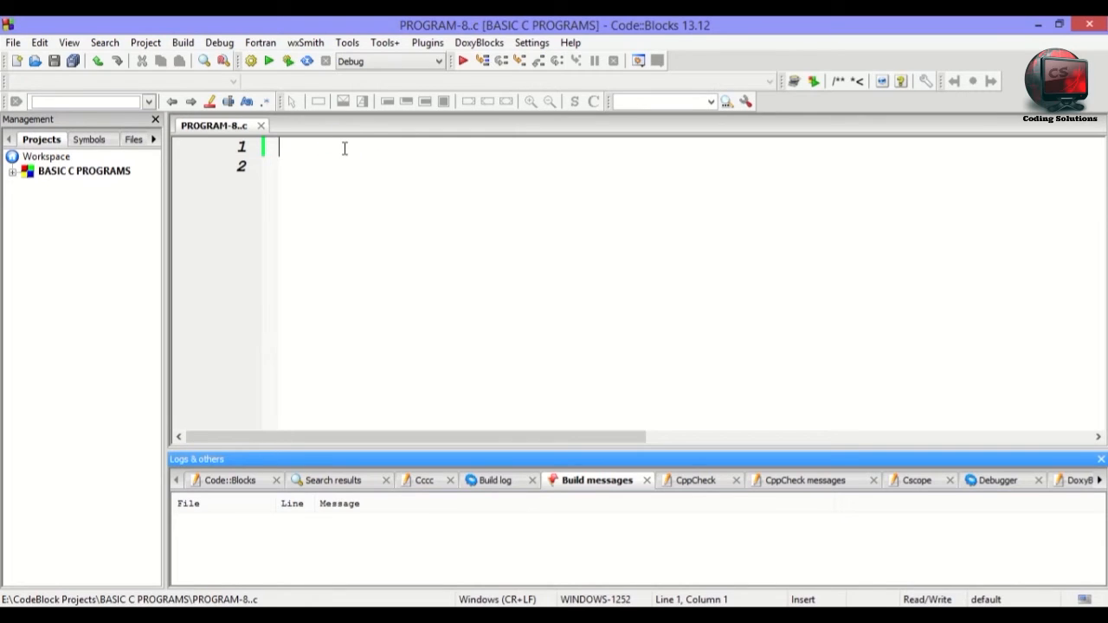
Type the purpose comment '// C PROGRAM TO DEMONSTRATE THE WORKING OF KEYWORD long'.
text(//)
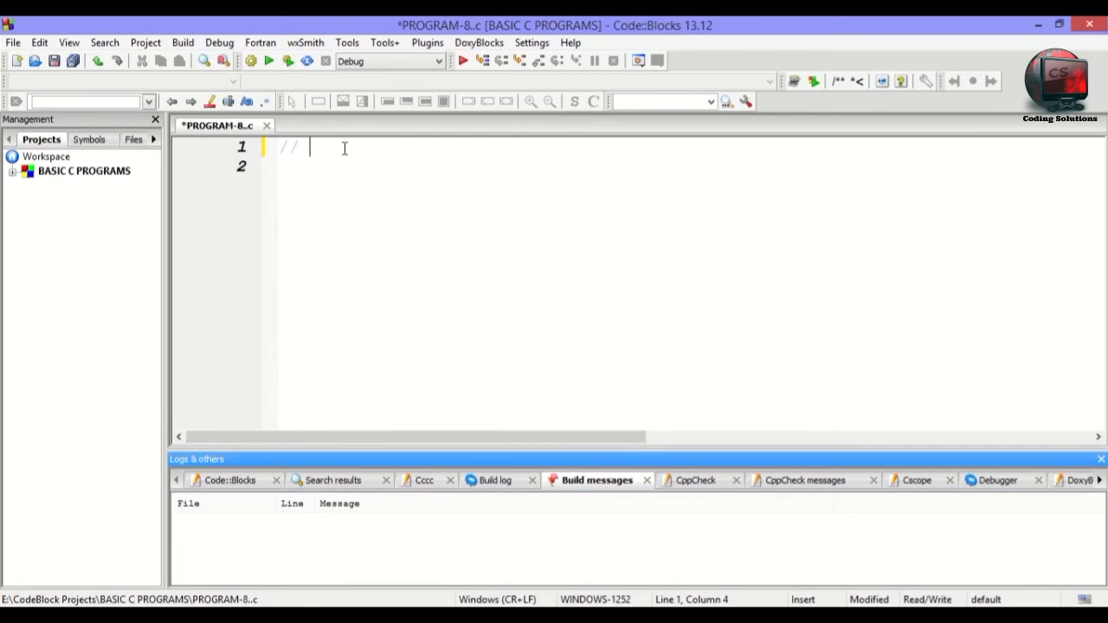
text(C PROGRAM TO)
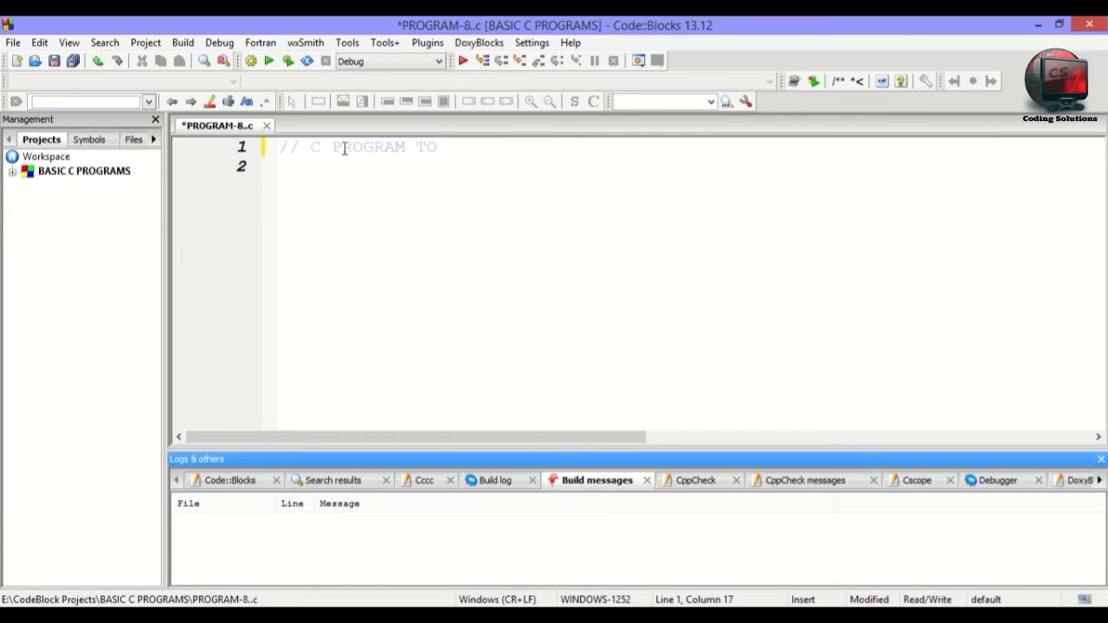
text(DEMONSTR)
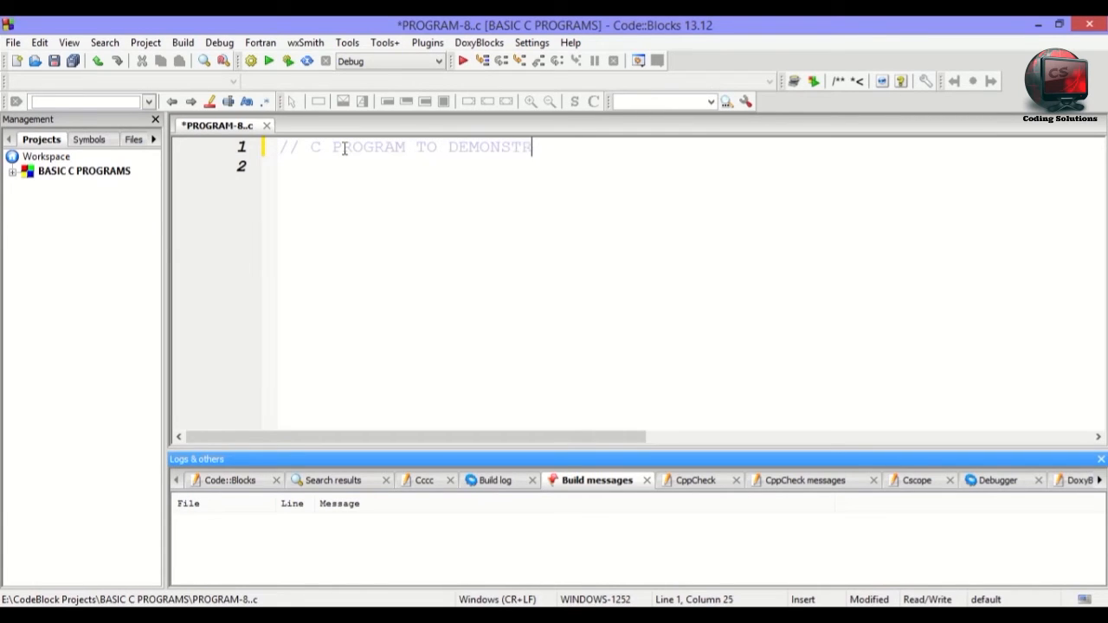
text(RATE THE WORKI)
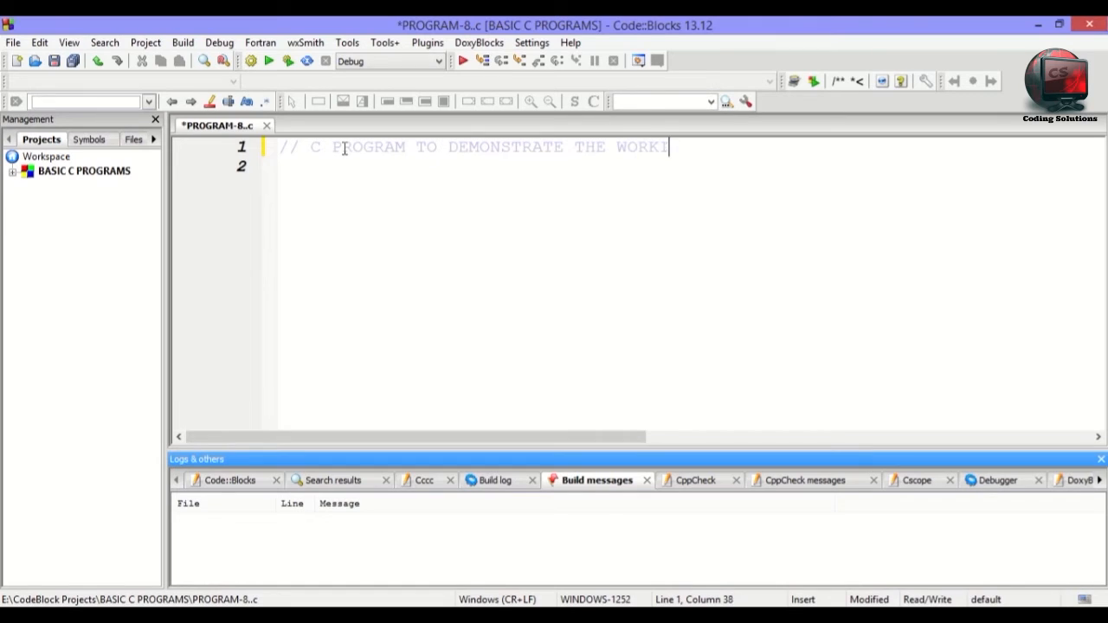
text(NG OF)
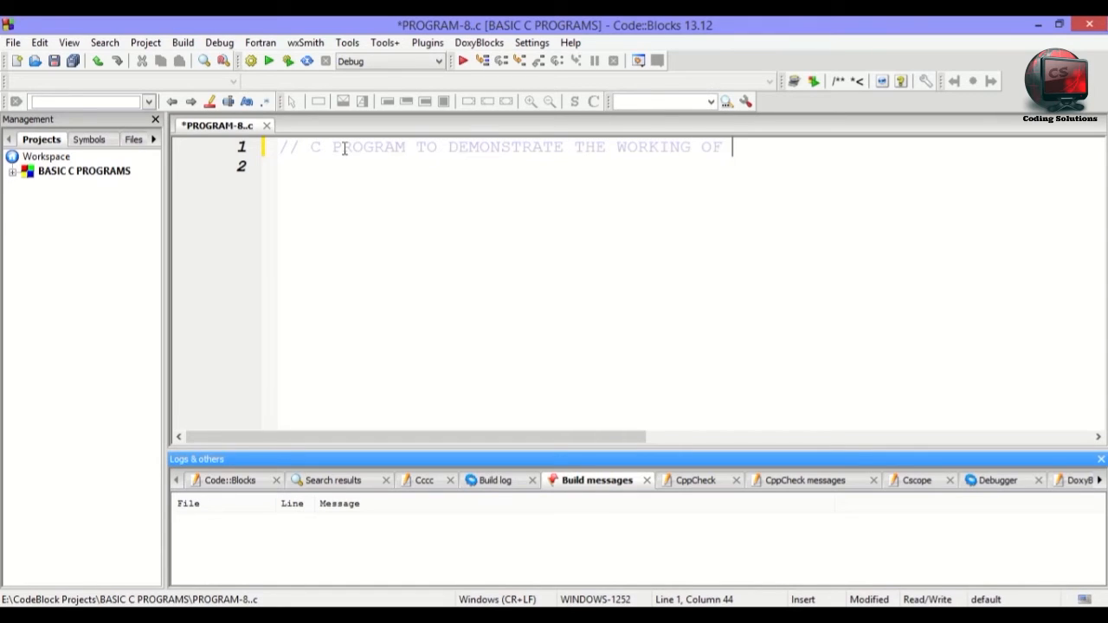
text(KEYWORD LONG)
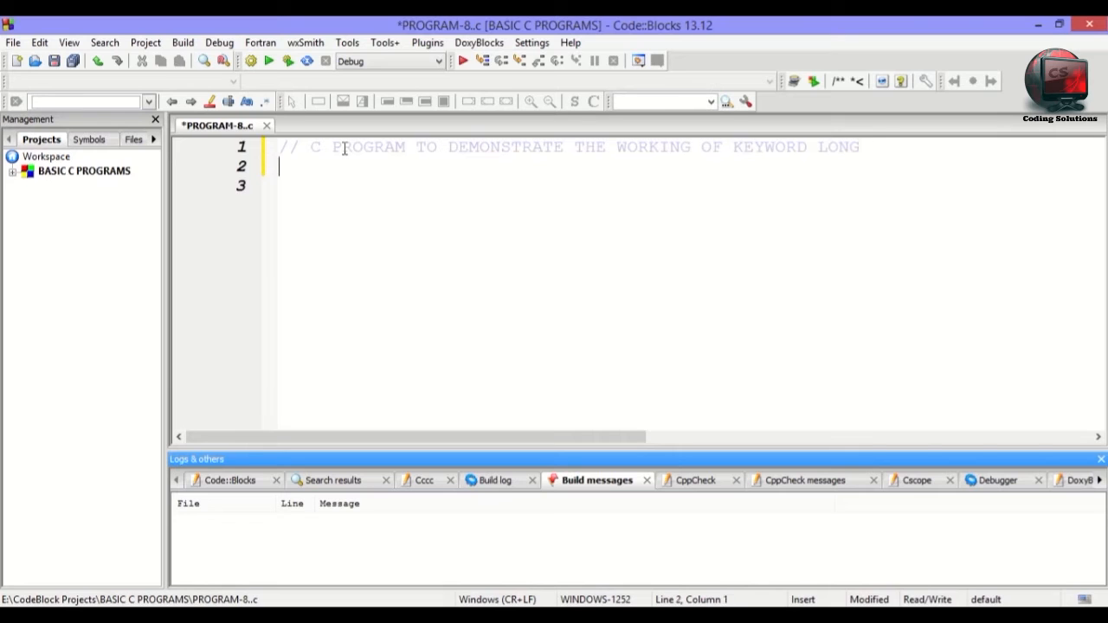
Add the comment lines '// DATE: 15-05-2015' and '// AUTHOR: PAW...'.
text(//)
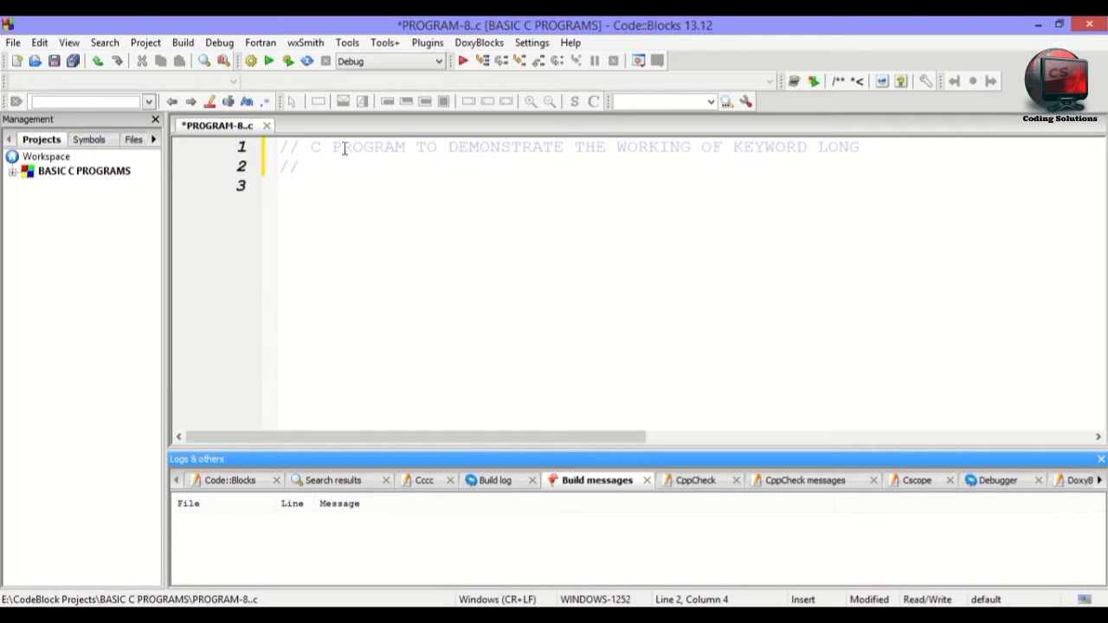
text(DATE:)
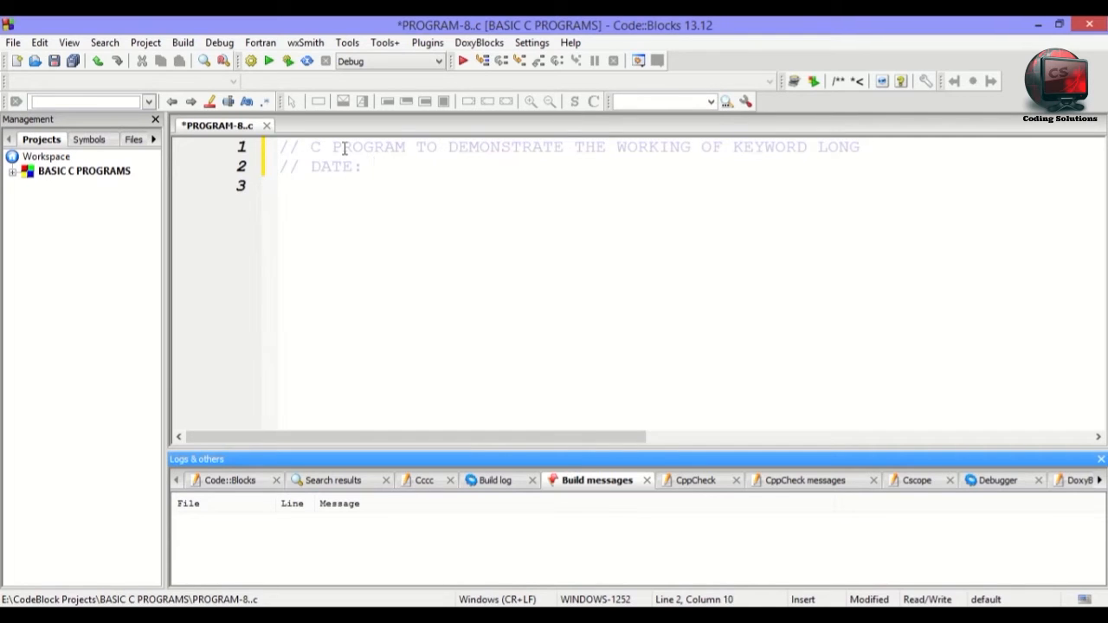
text(15-0)
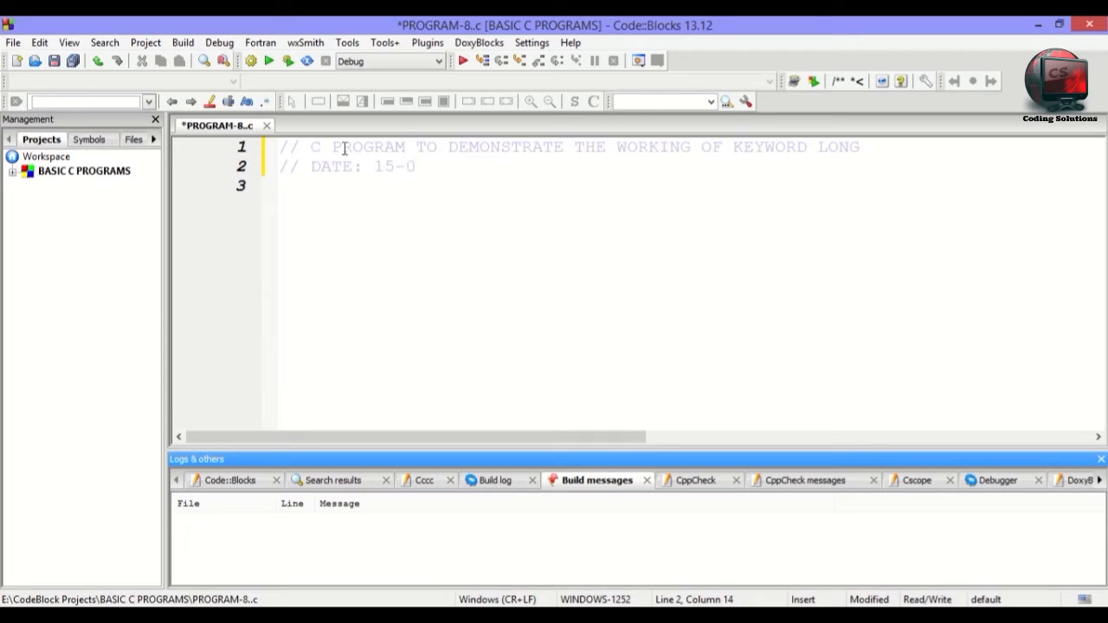
text(5-2015)
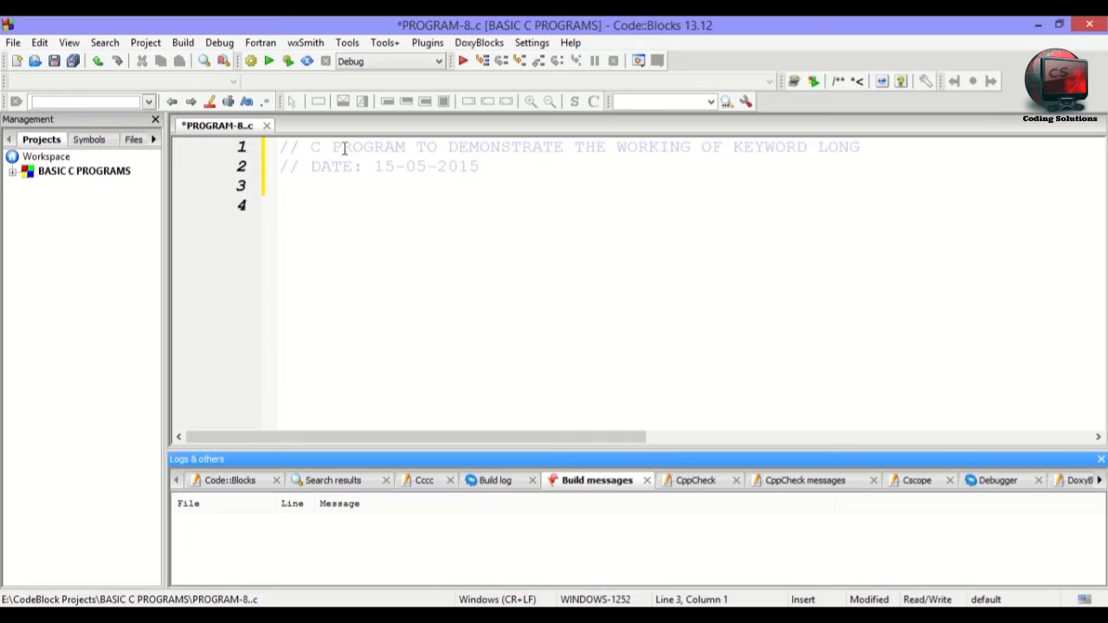
text(// AUTHOR)
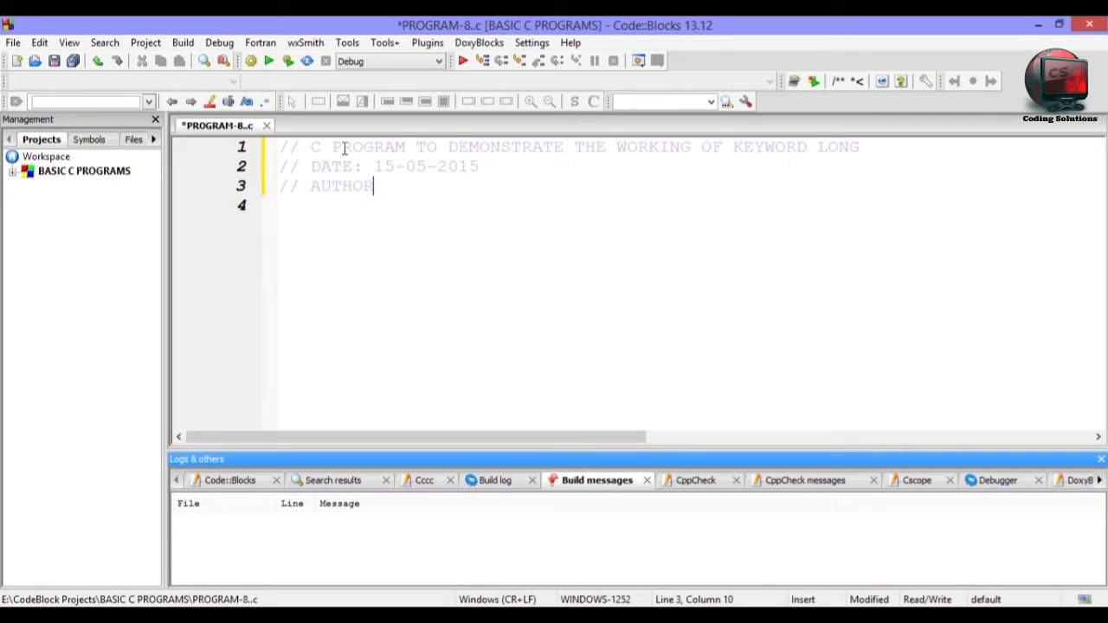
text(: PAWAN)
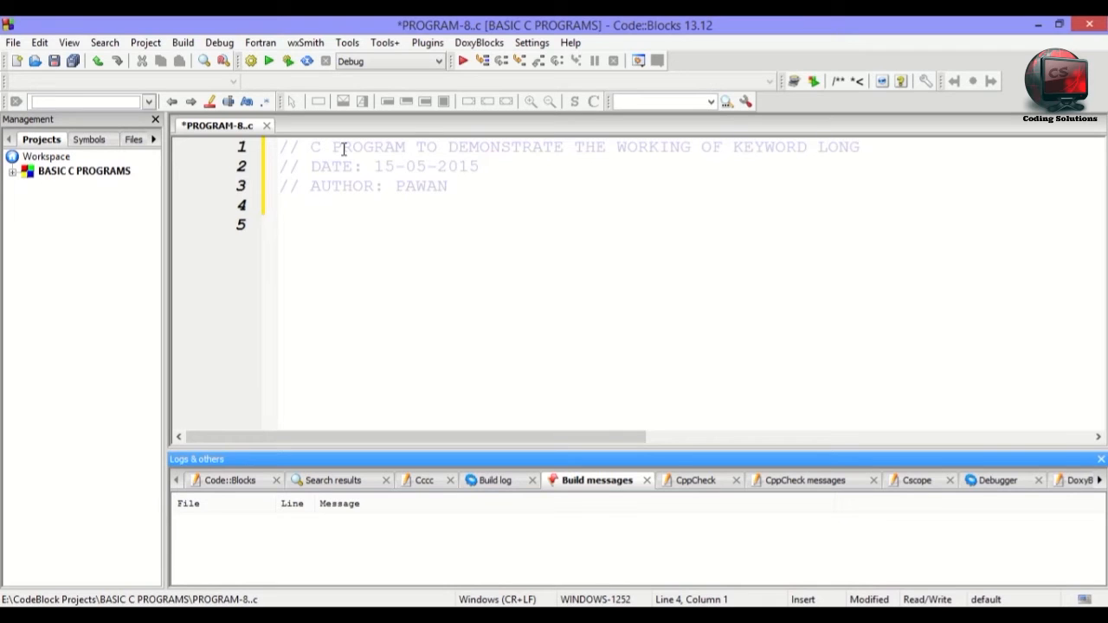
mouse_move(368, 118)
text(IN)
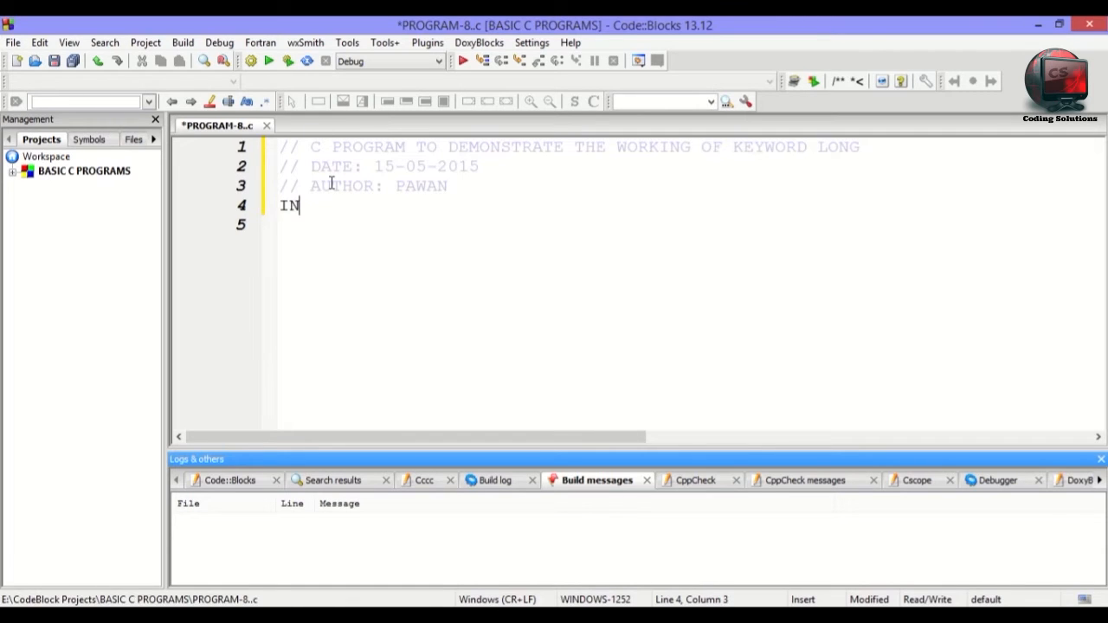
text(t)
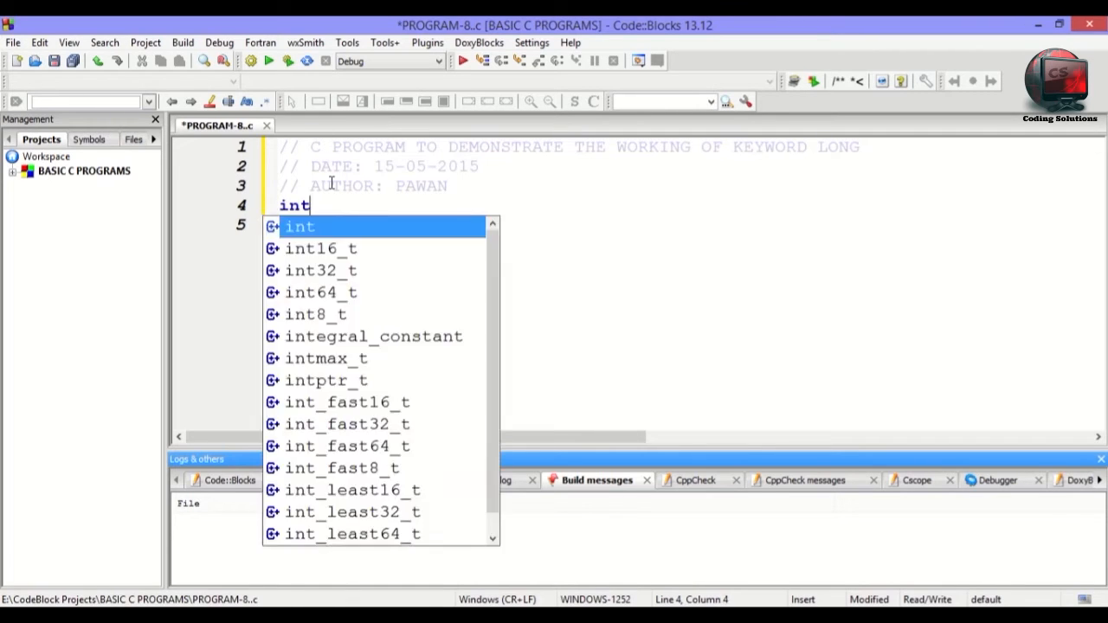
text(a)
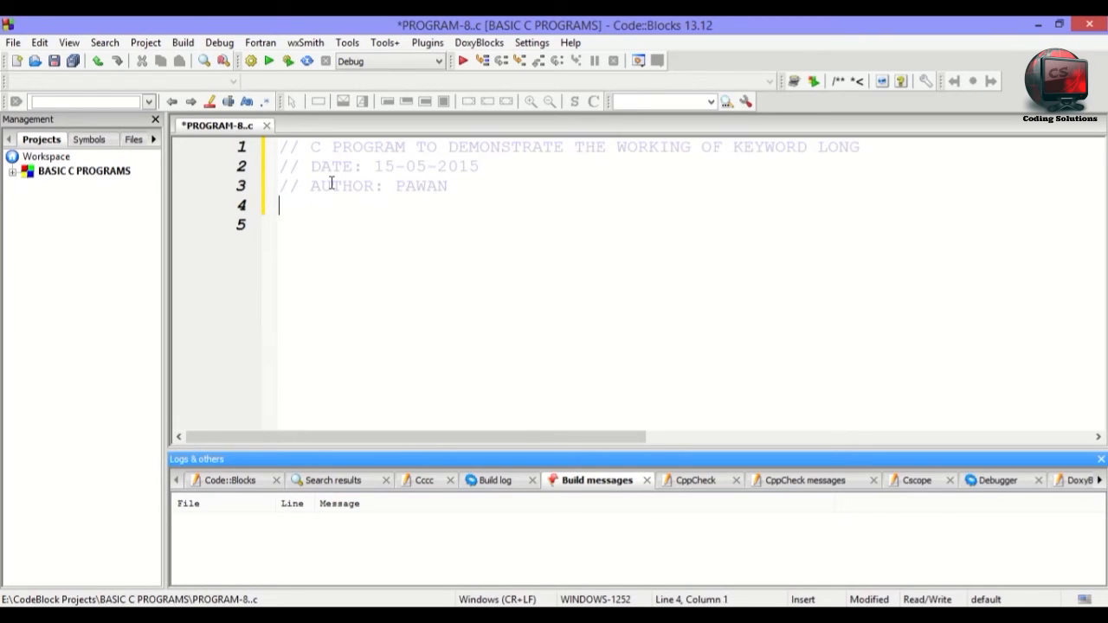
text(long int a)
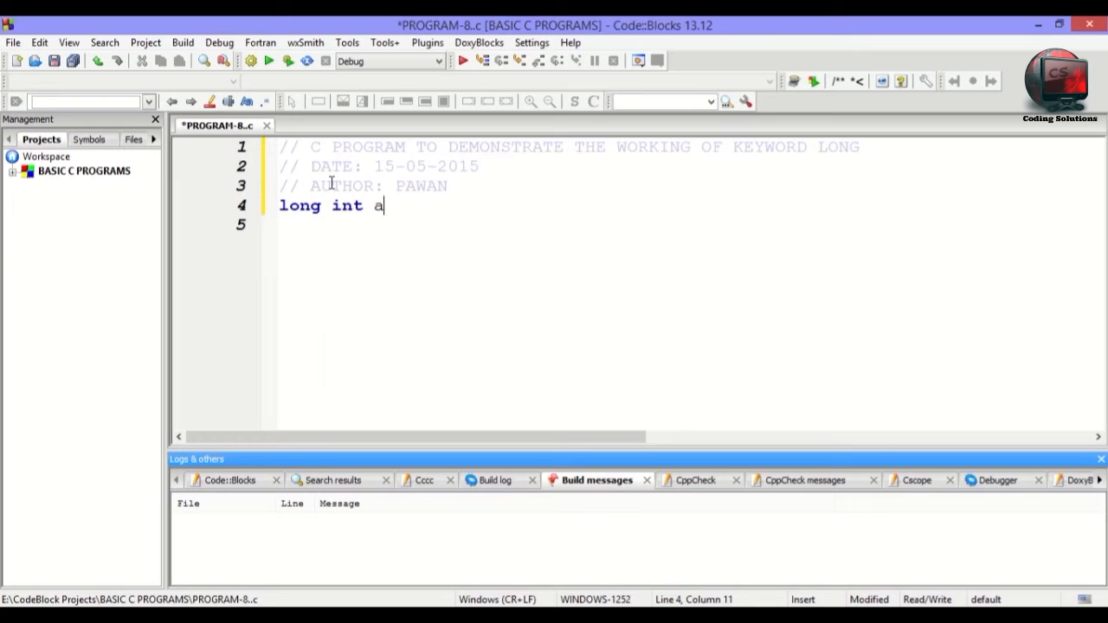
key(BackSpace)
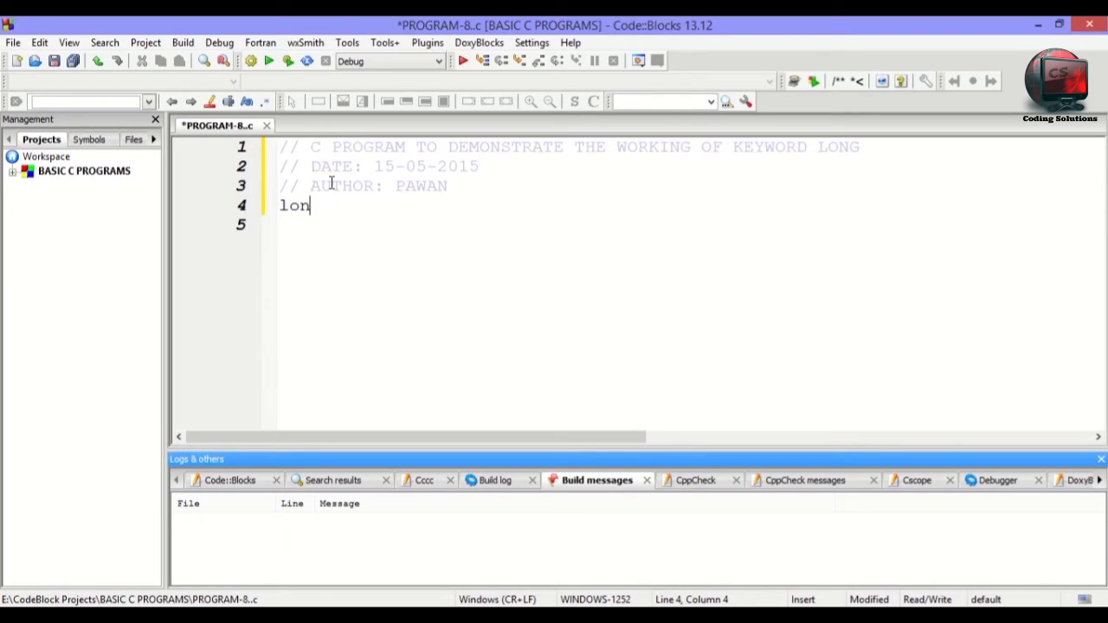
key(Backspace)
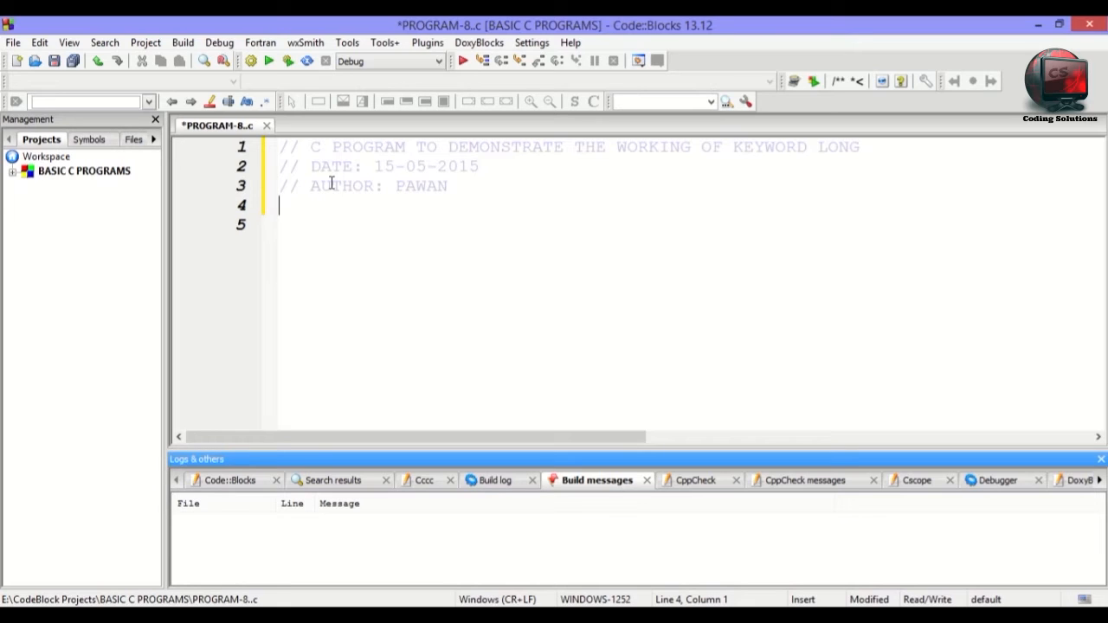
Include stdio.h and declare int a, long int b and long long int c in main.
text(#)
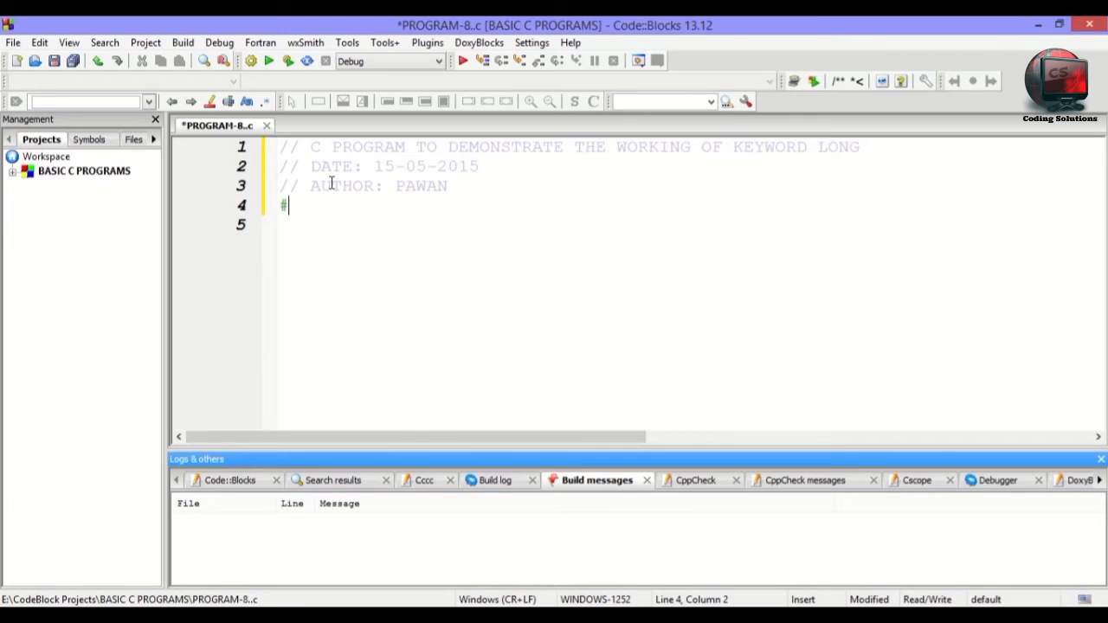
text(include)
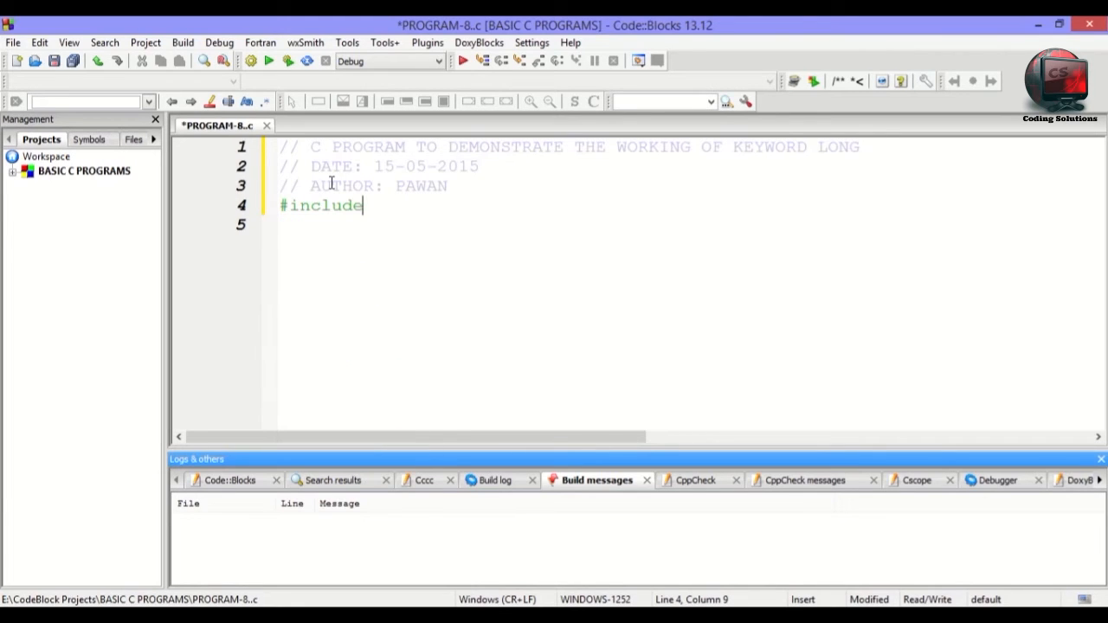
text(<stdio.h>)
click(690, 225)
text(int main()
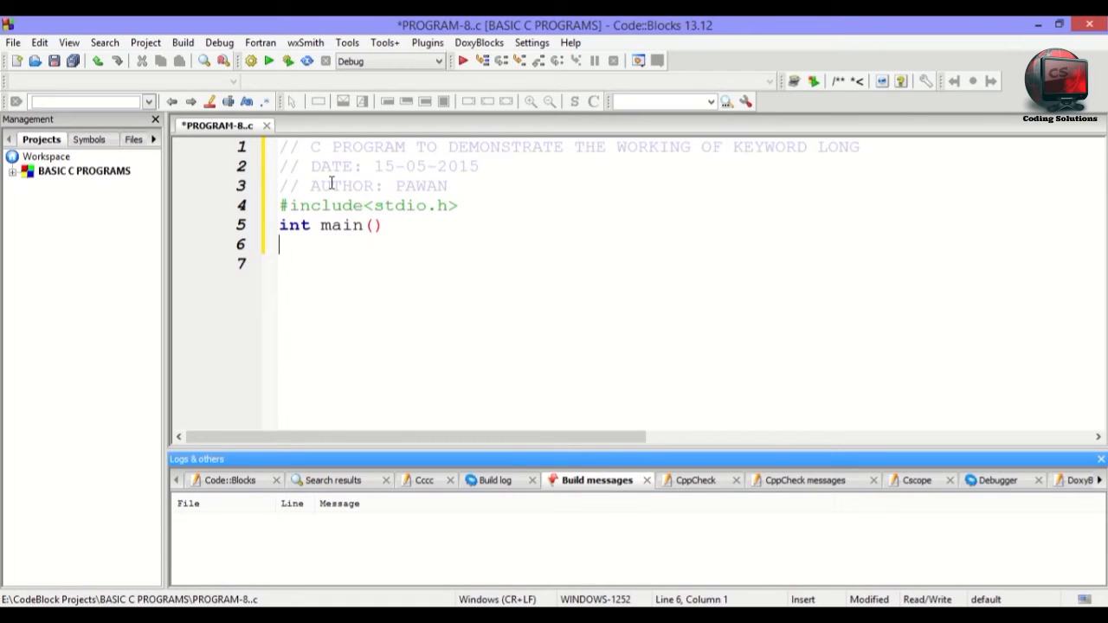
text({)
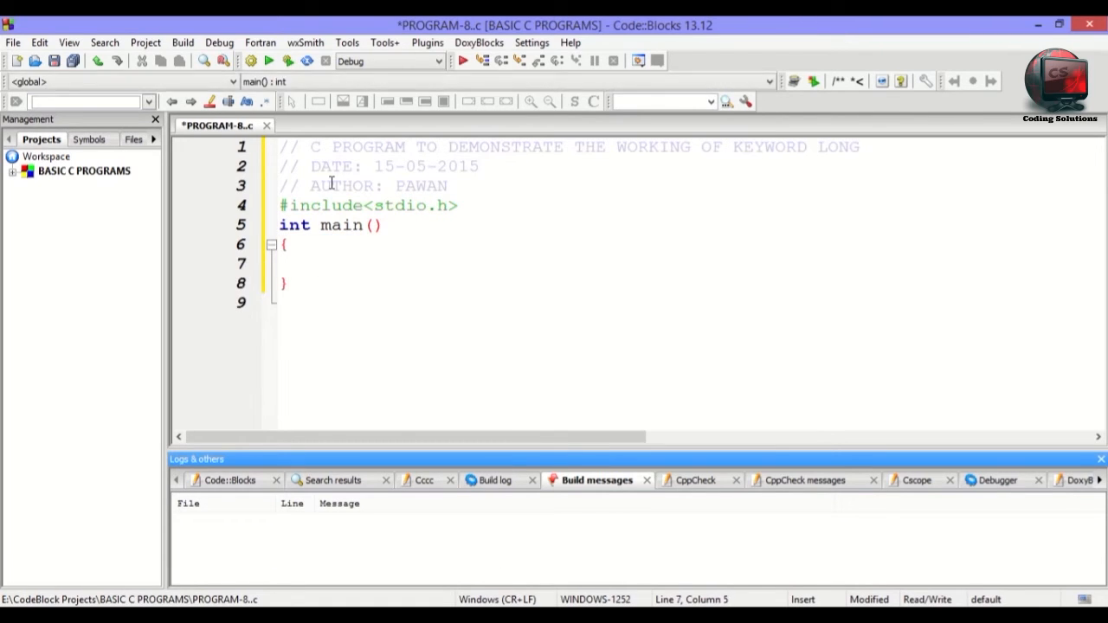
text(int a;)
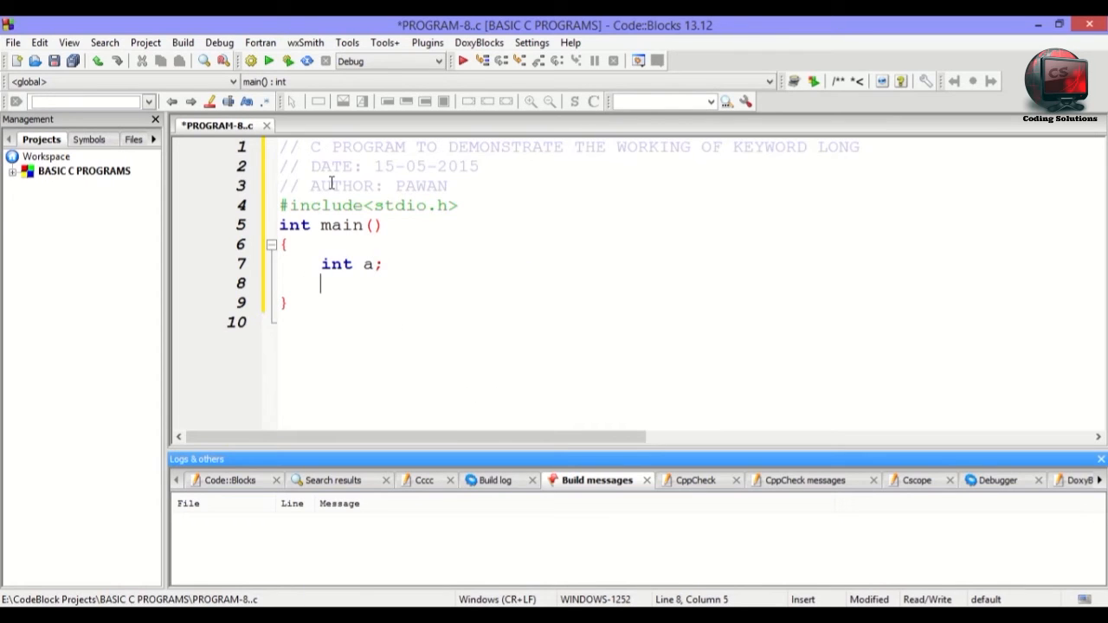
text(long int b;)
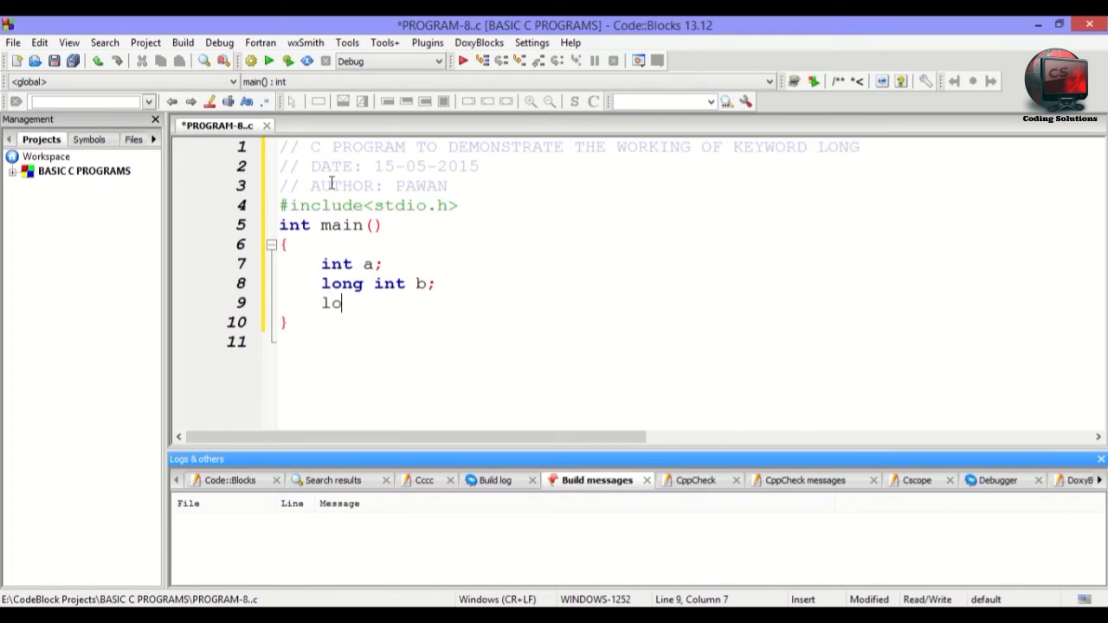
text(ng long)
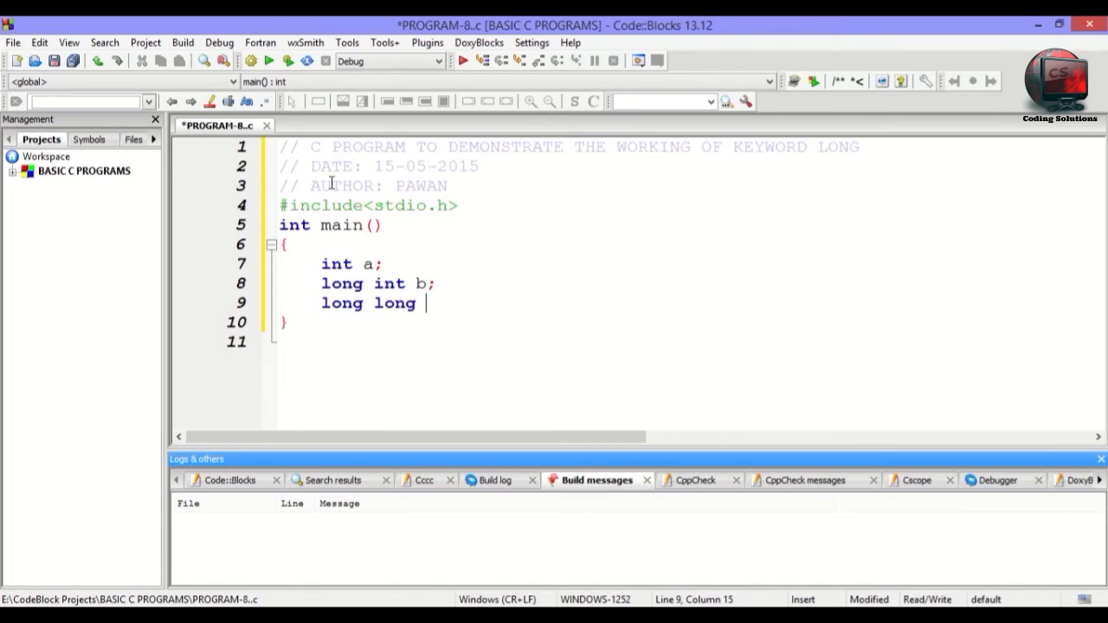
text(int c;)
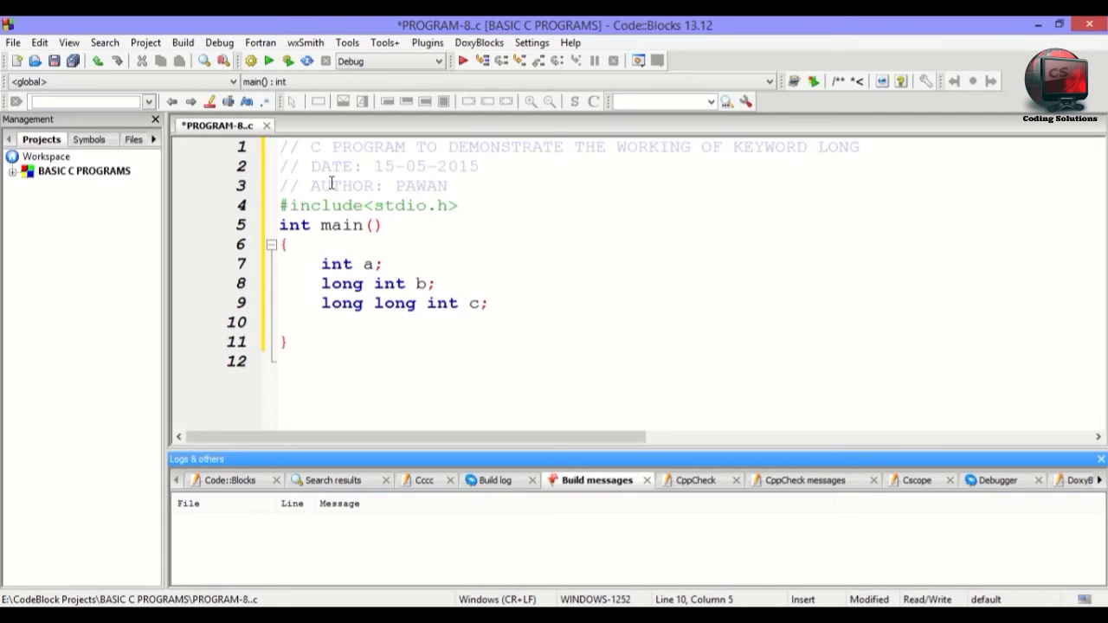
click(321, 322)
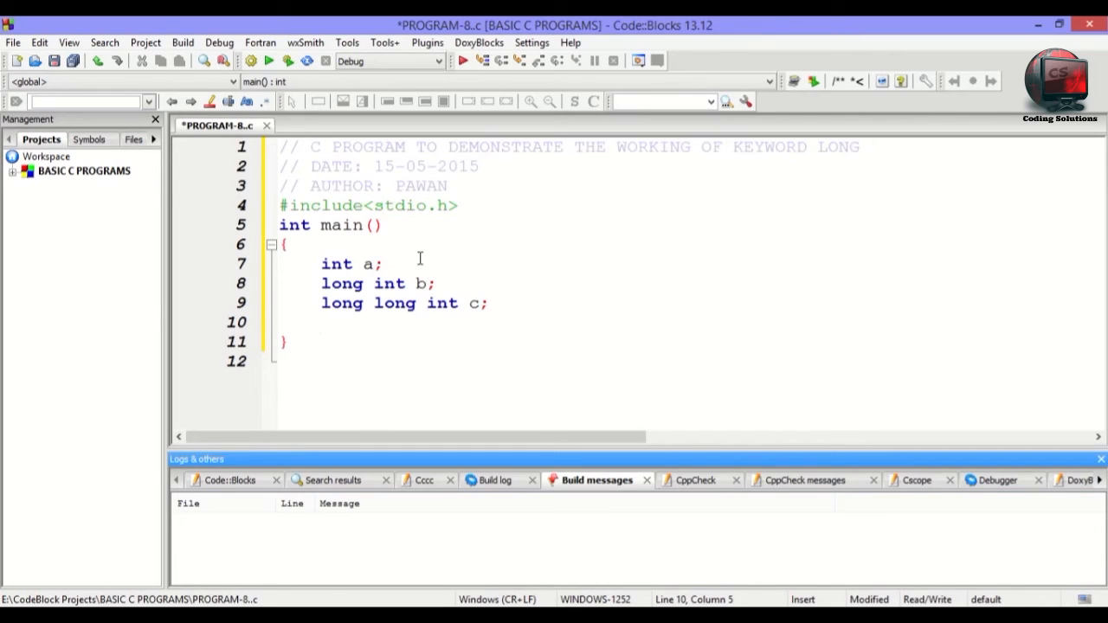
mouse_move(567, 264)
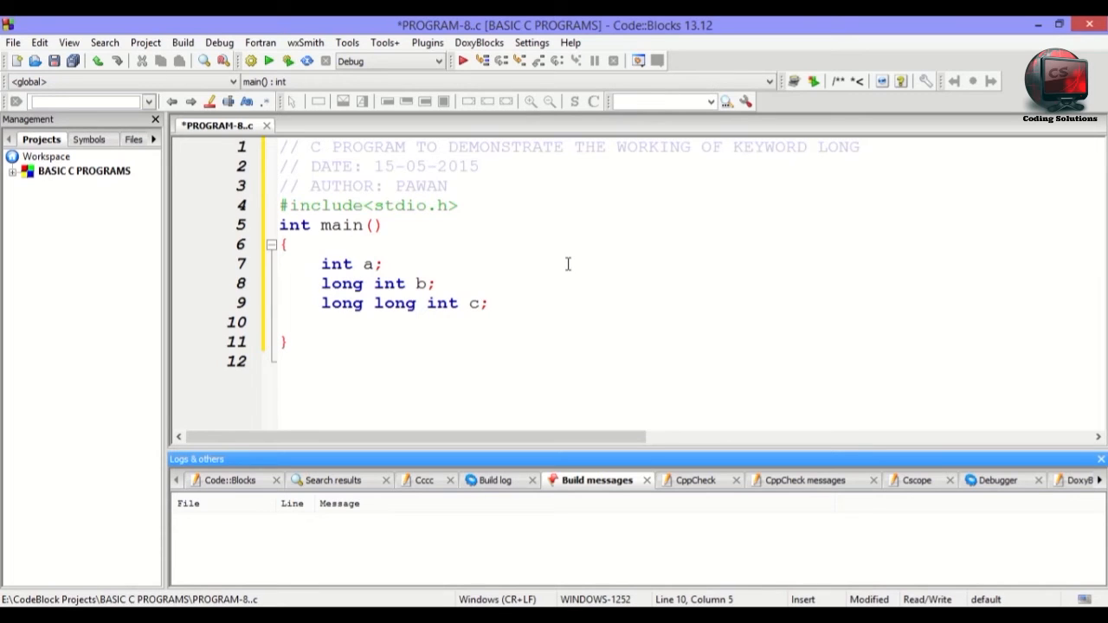
Add printf("SIZE OF INT=%d bytes\n",sizeof(a)); to main.
text(printf())
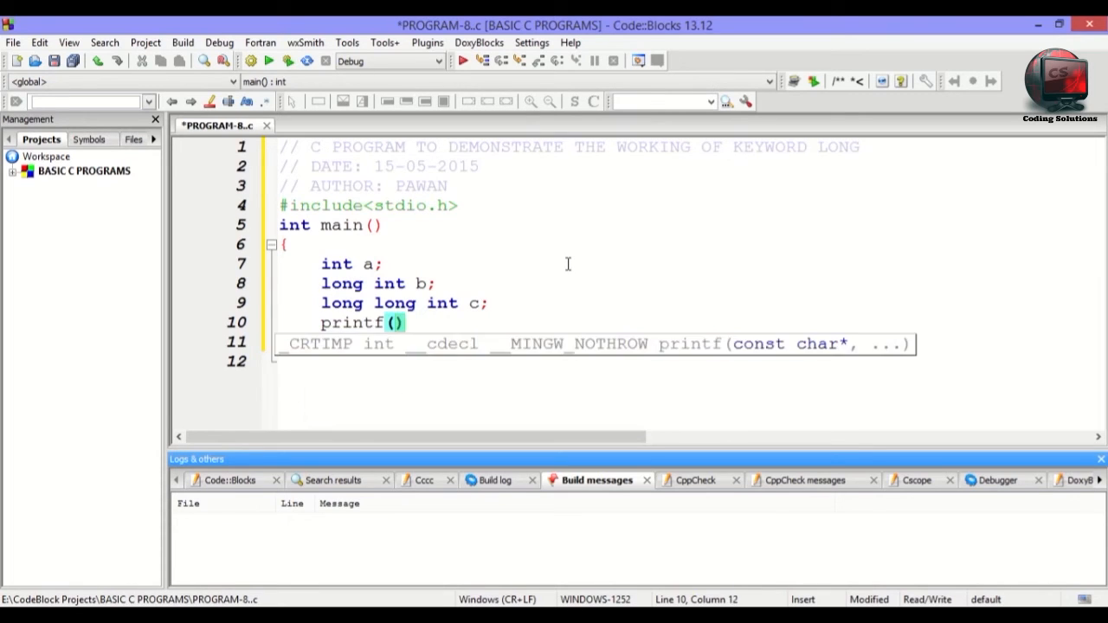
text(")
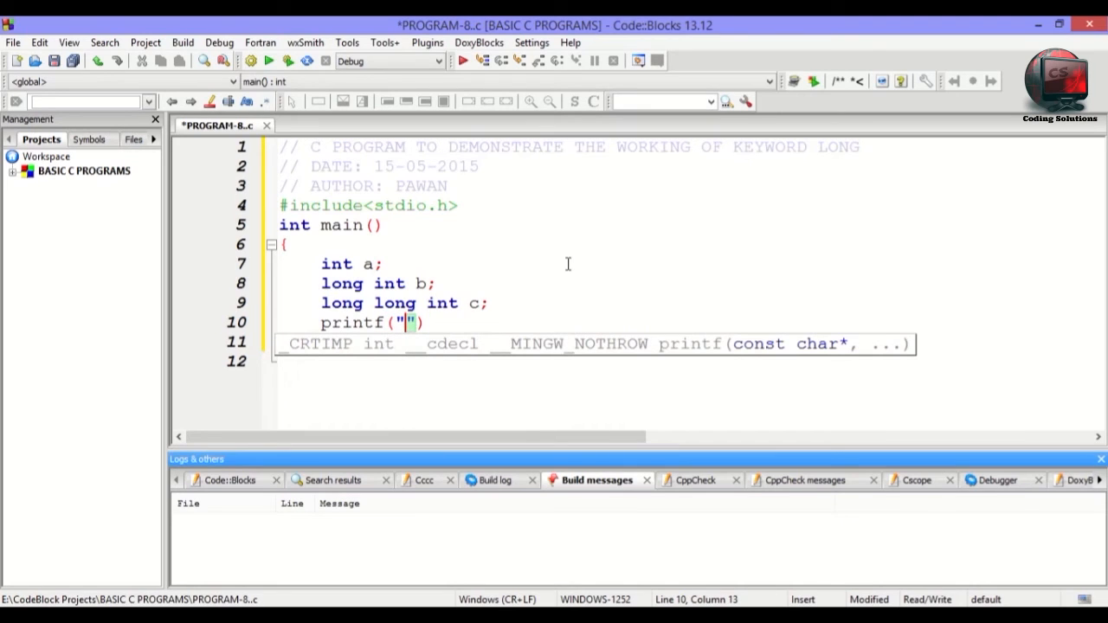
text(SIZE OF)
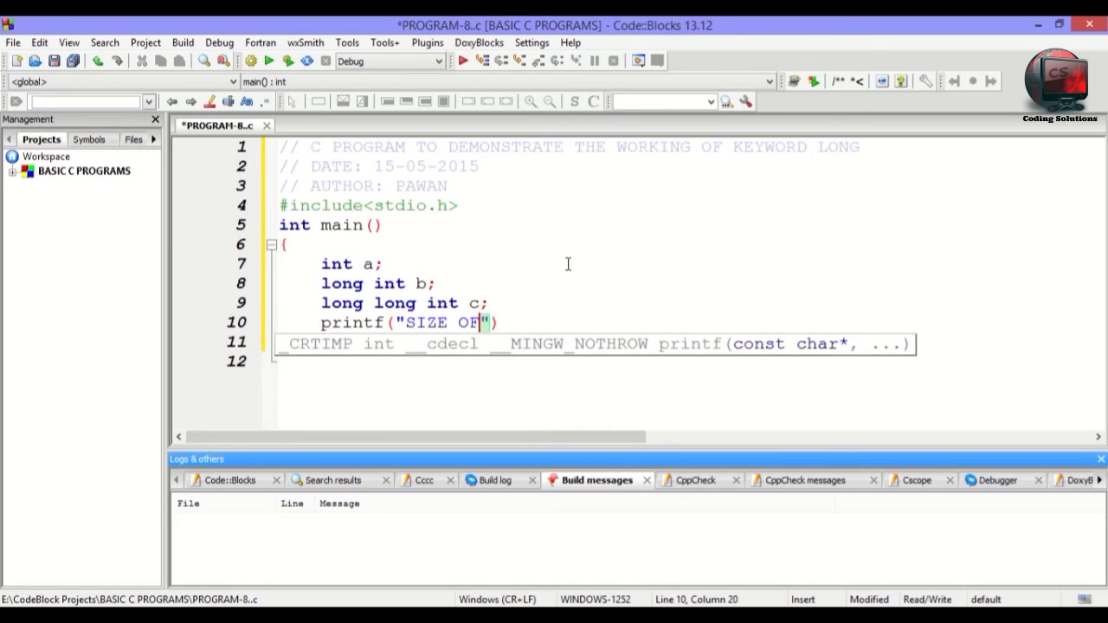
text(" ")
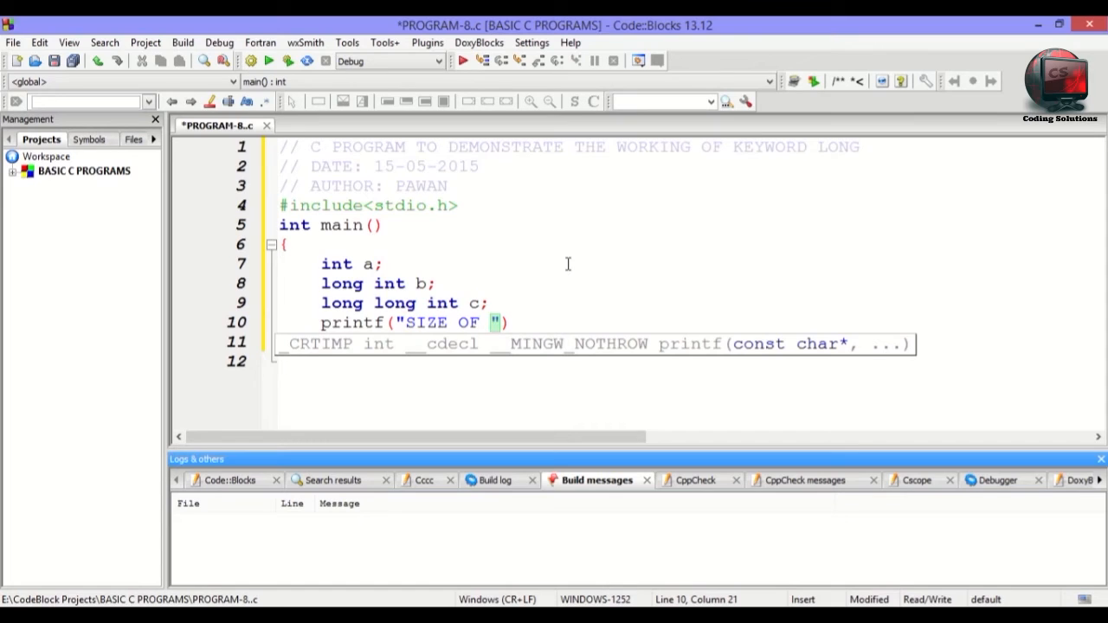
text(INT=)
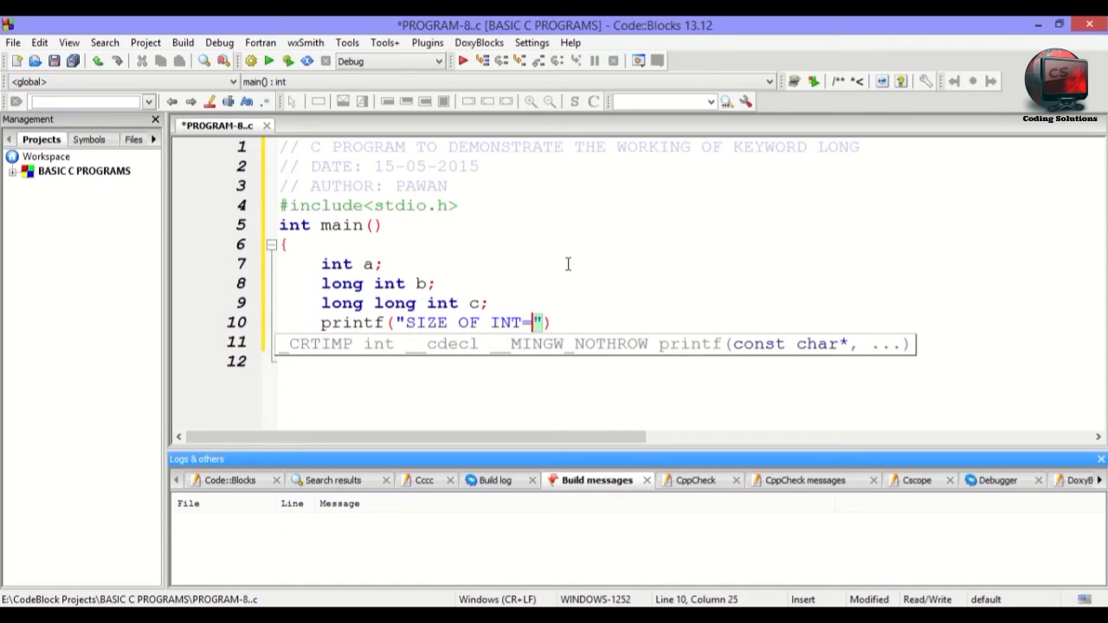
text(%)
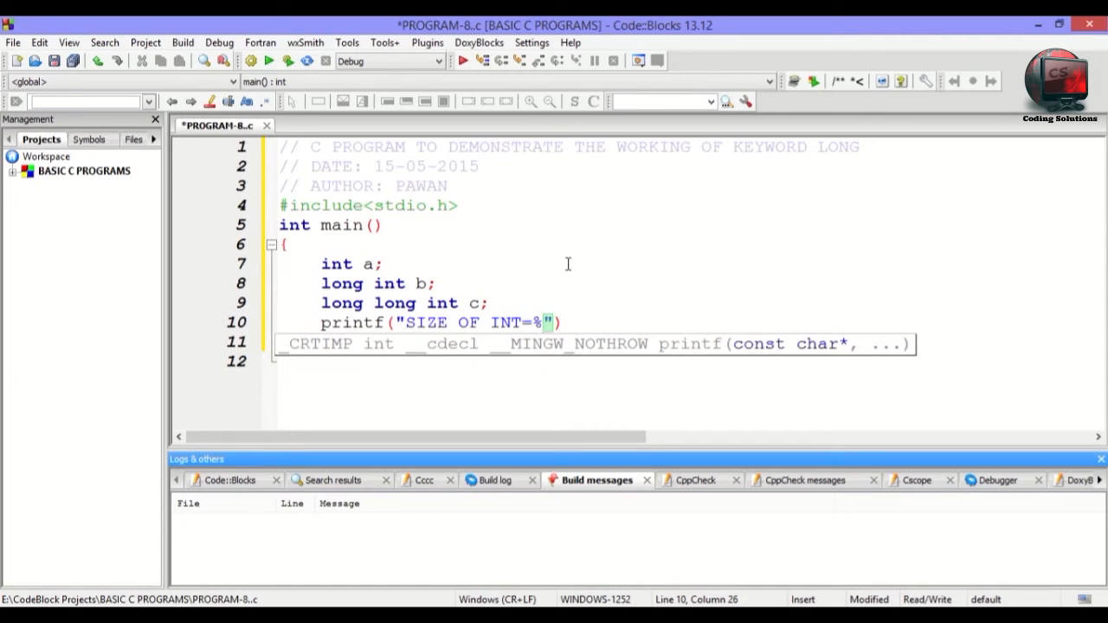
text(d bytes)
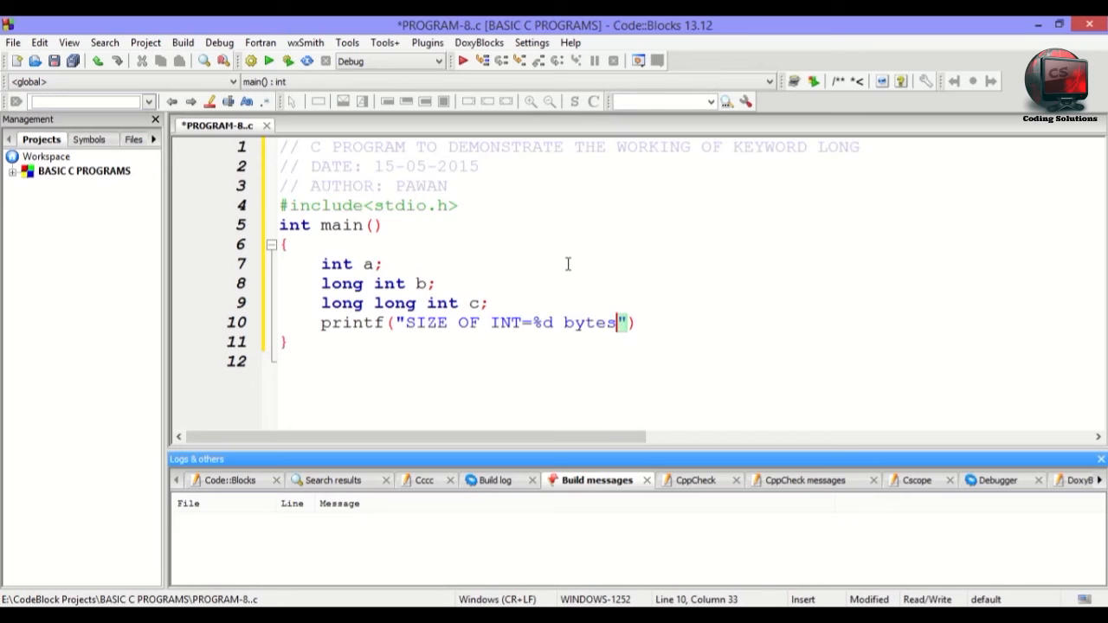
text(\n)
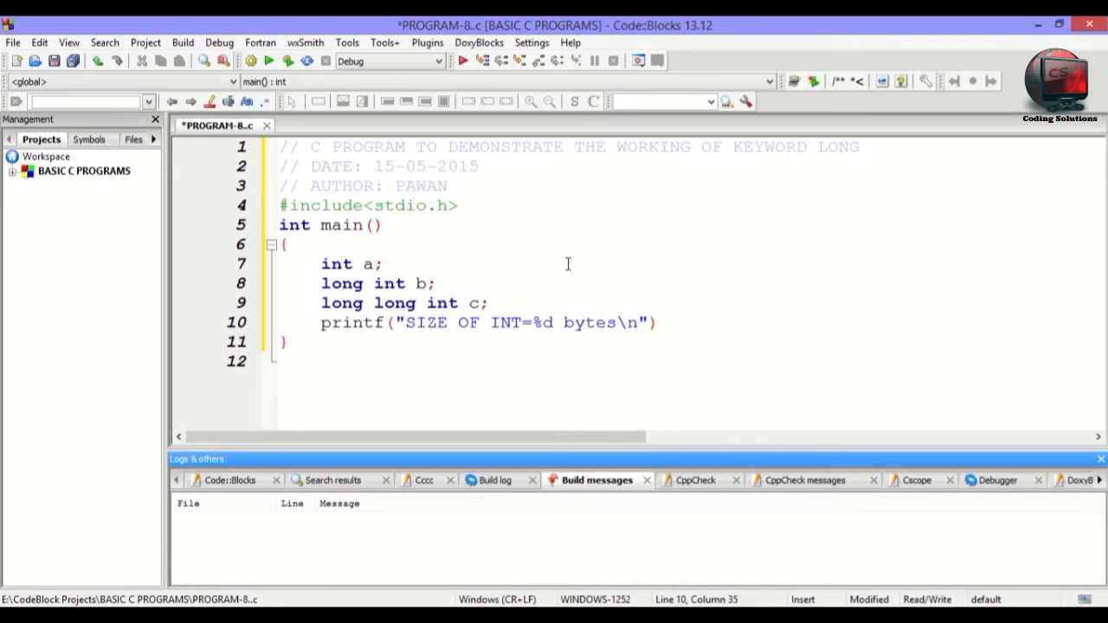
text(,)
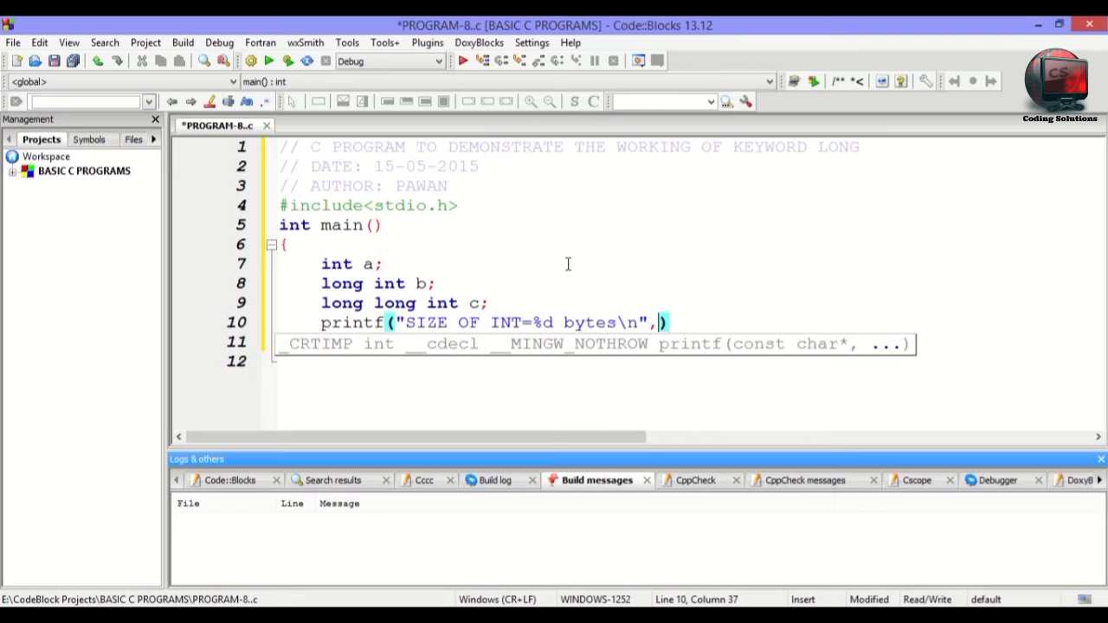
text(sizeof()
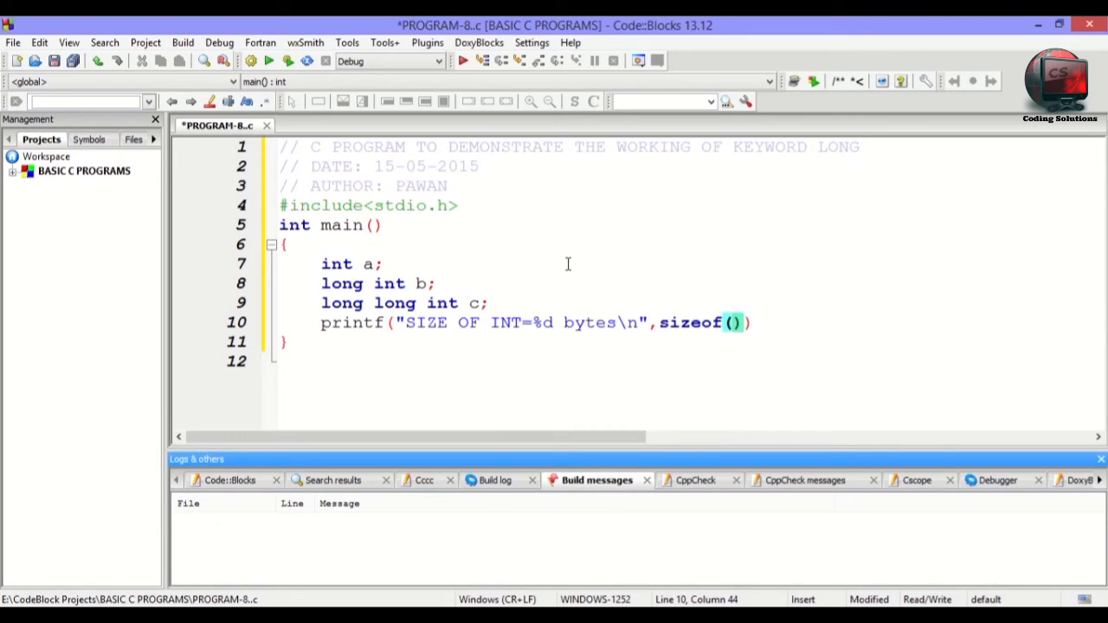
text(a)
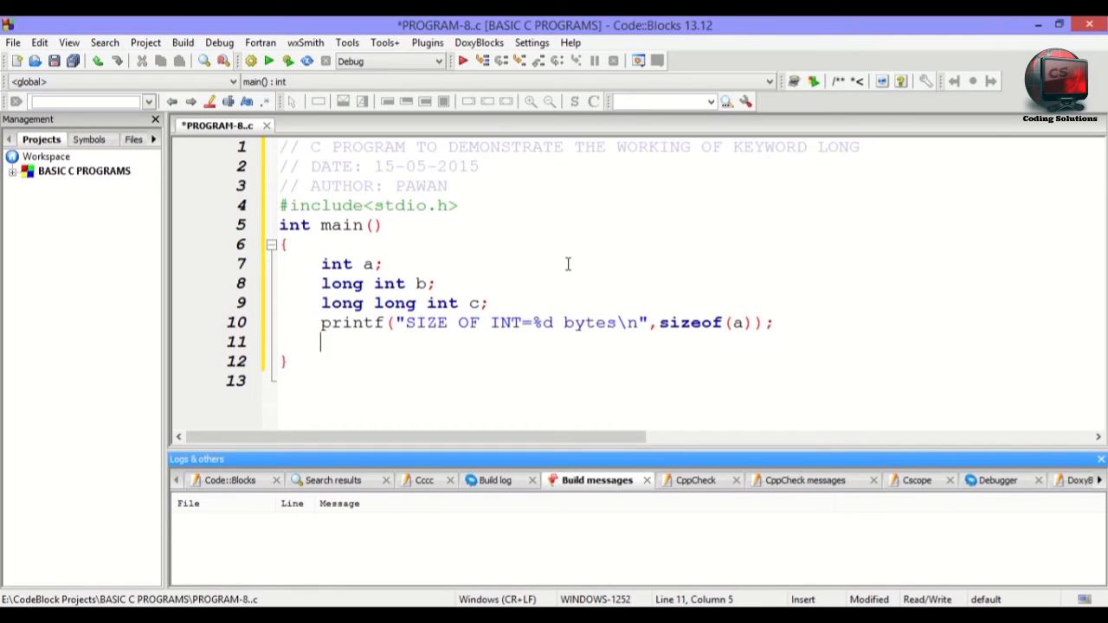
Add printf("SIZE OF LONG INT=%d\n",sizeof(b)); on the next line.
text(printf()
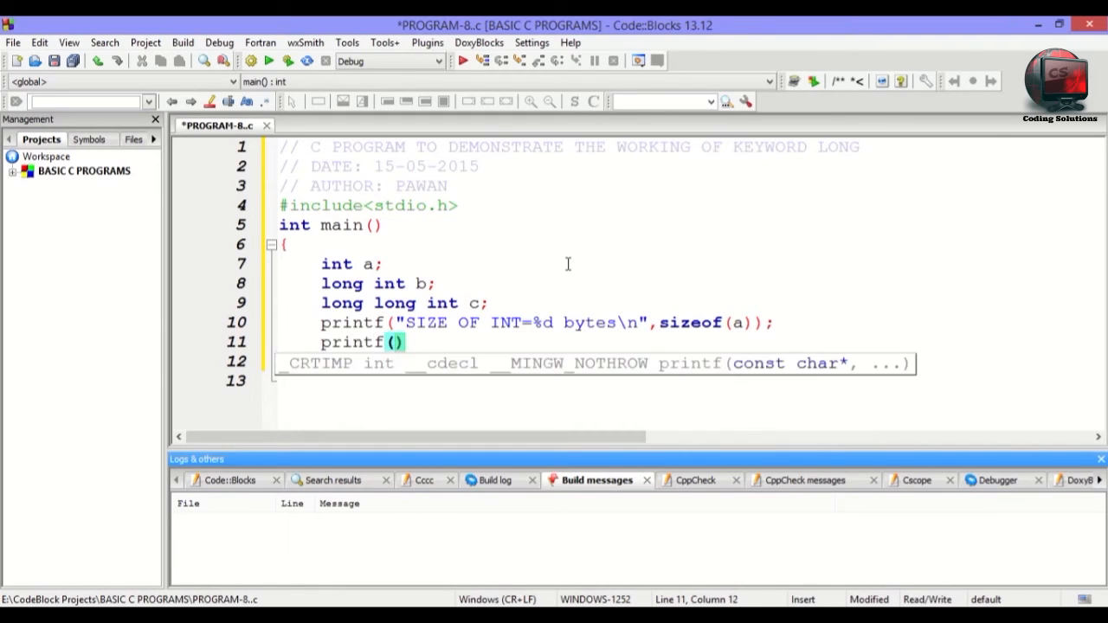
text("S")
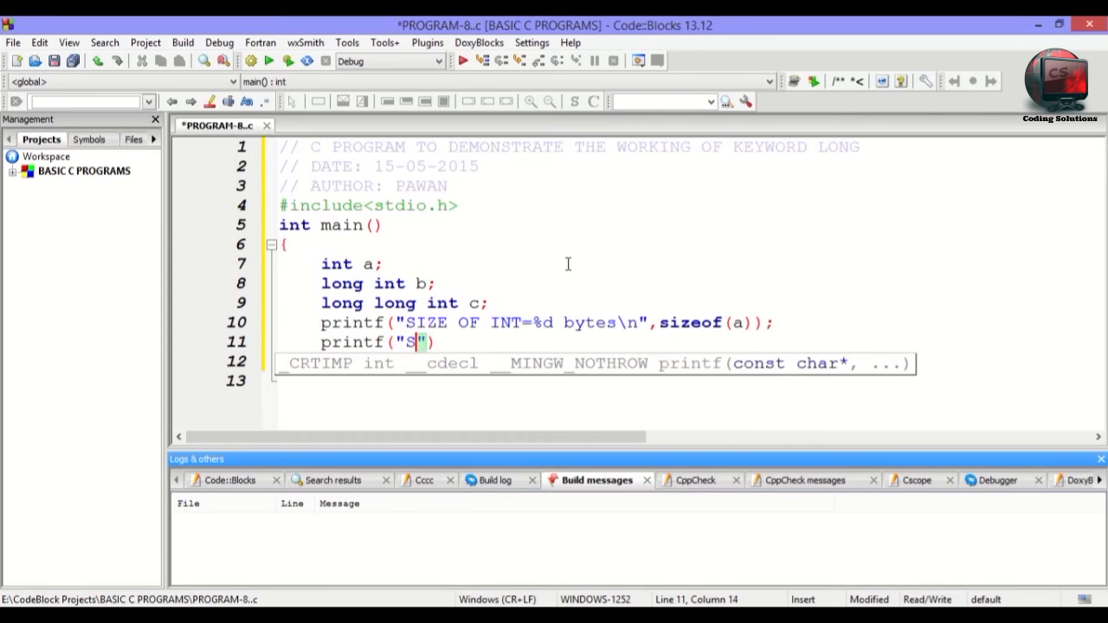
text(IZE OF)
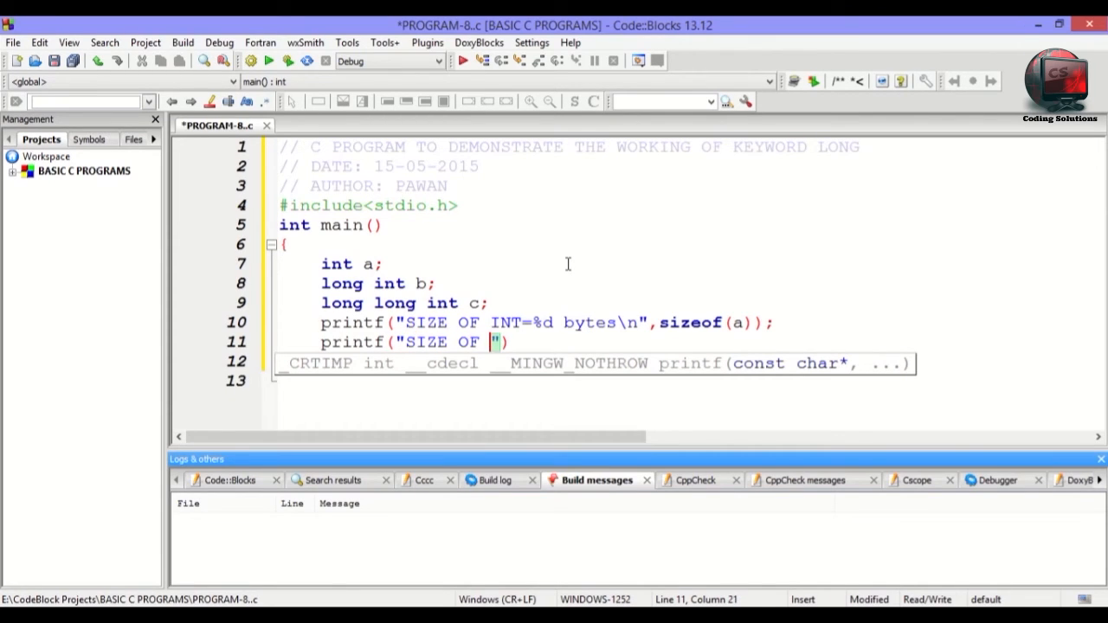
text(LONT)
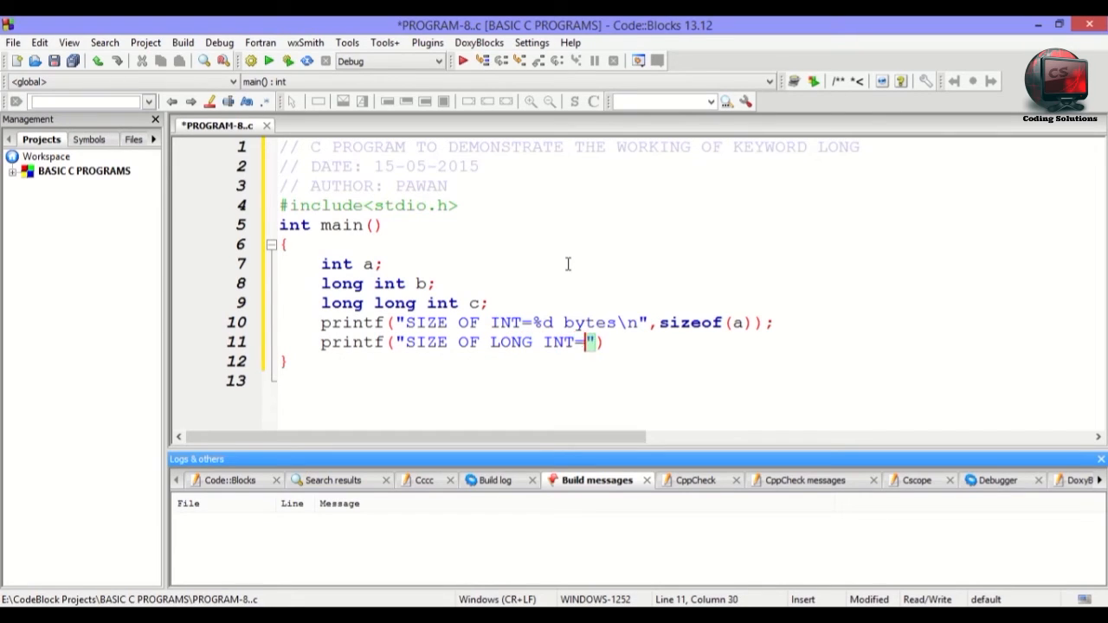
text(%d)
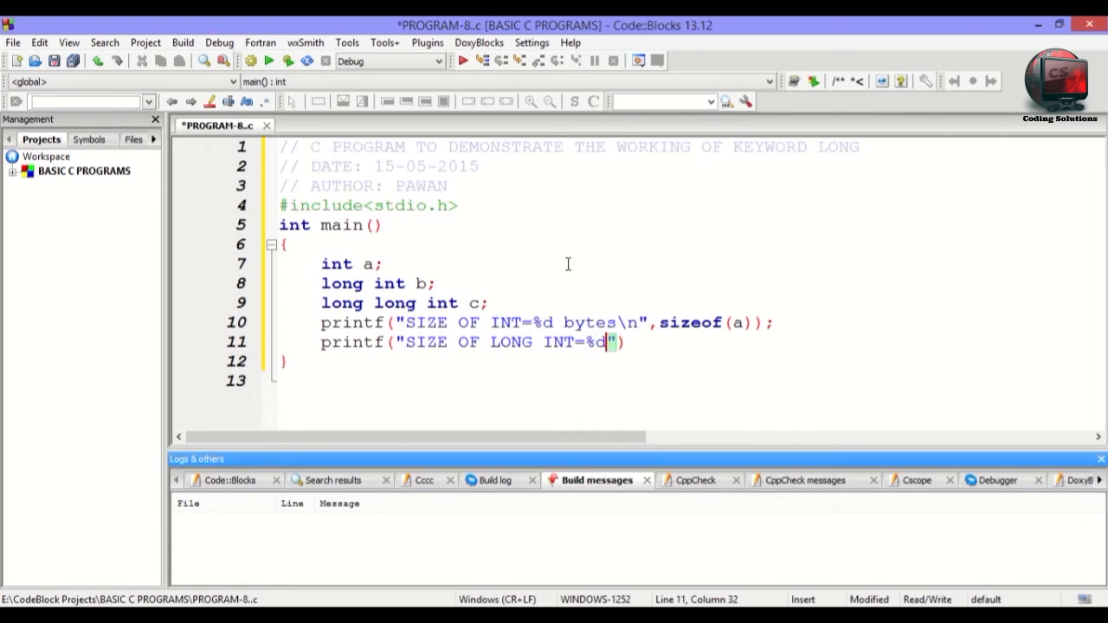
text(\n)
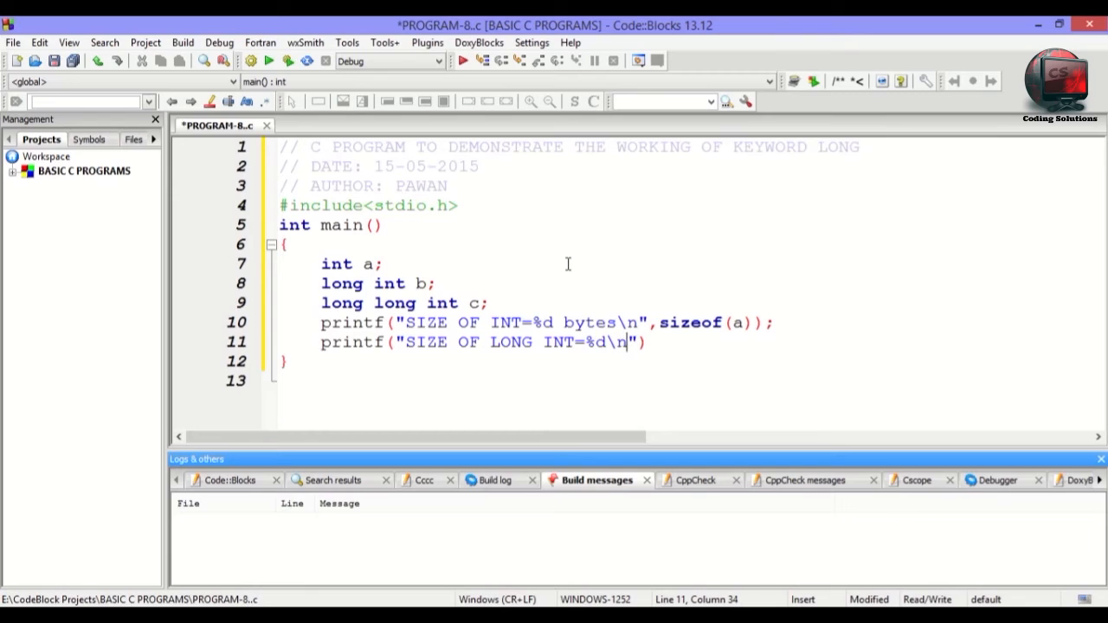
text(,)
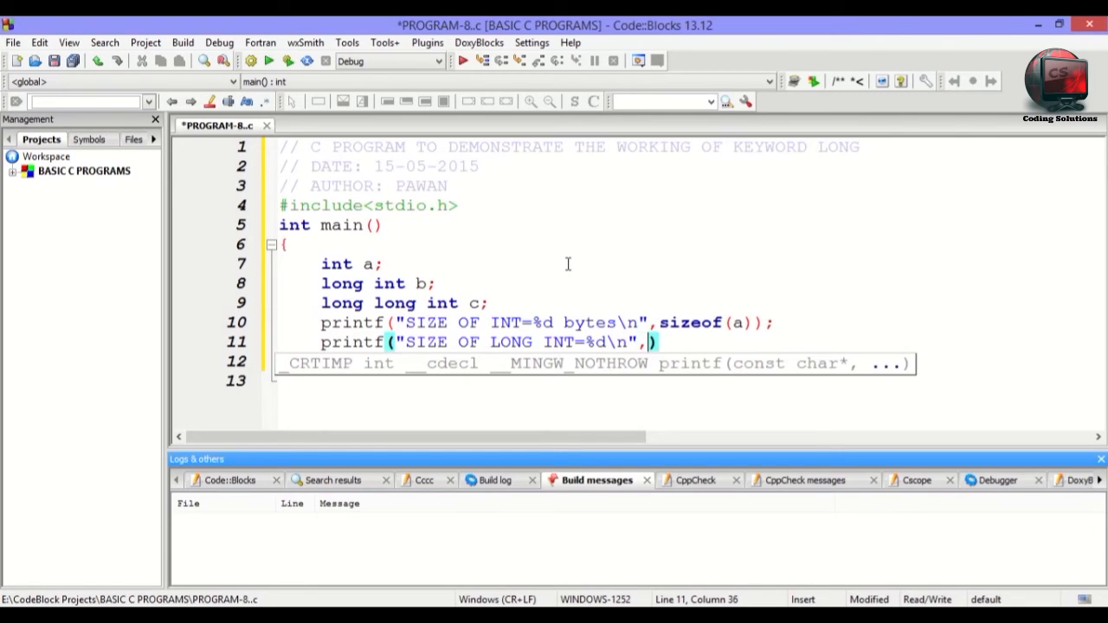
text(sizeof()
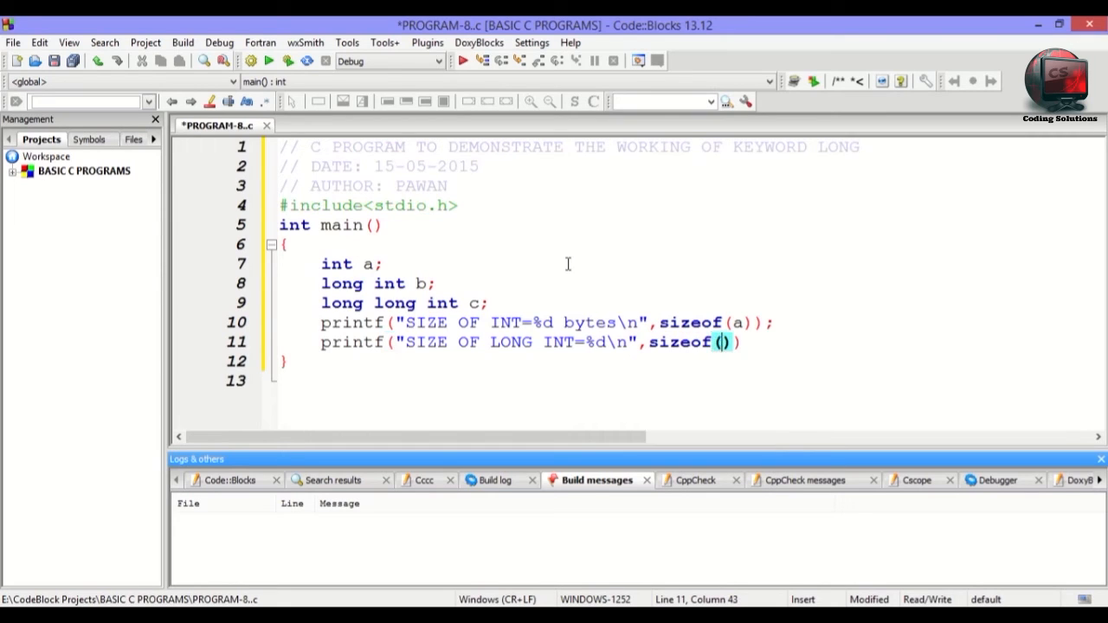
text(b))
text(p)
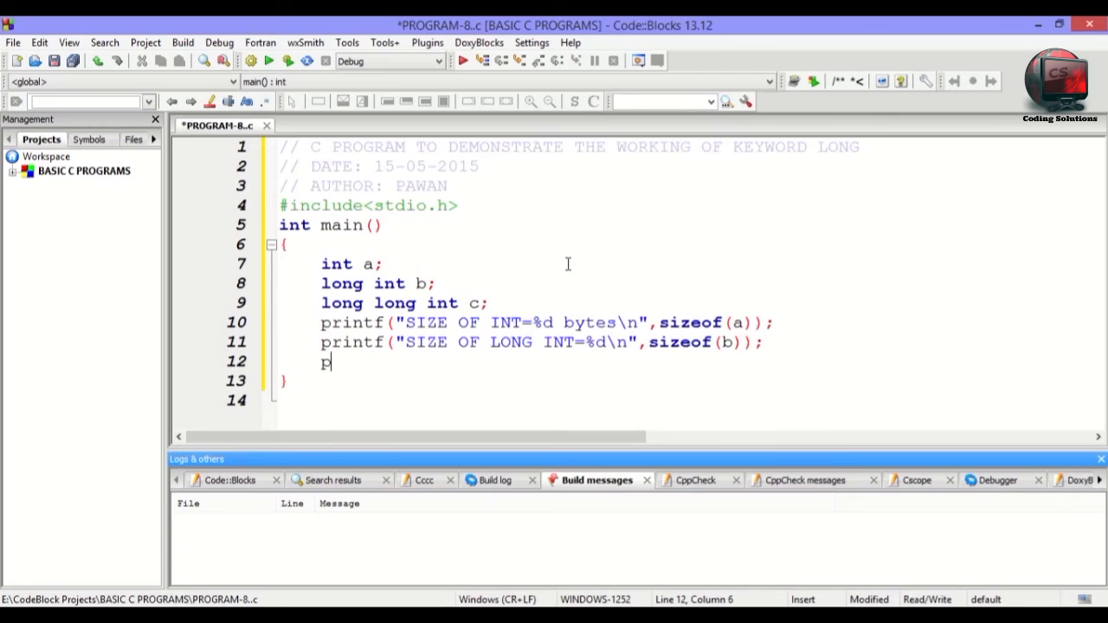
Add a printf for SIZE OF LONG LONG INT using sizeof(c), then return 0;.
text(rintf(""))
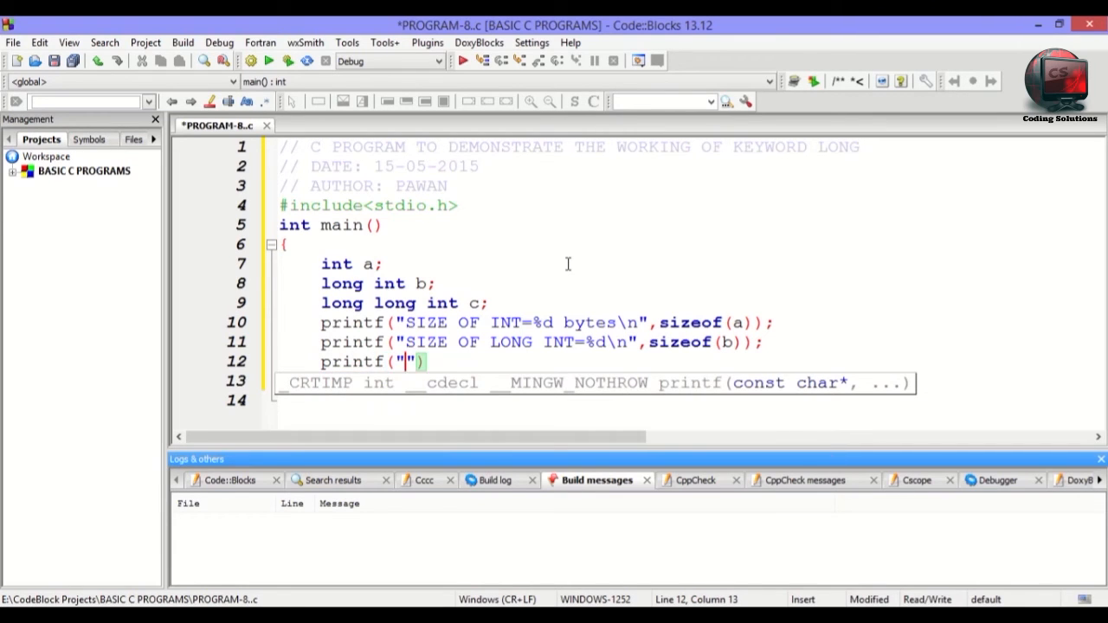
text(SIZE OF)
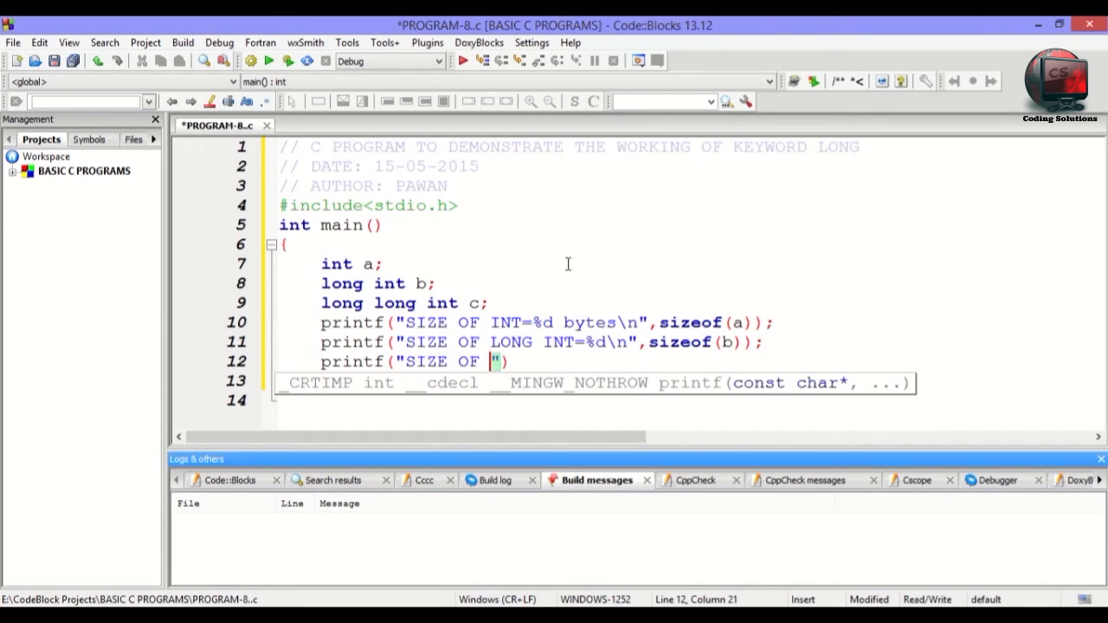
text(LONG LONG INT)
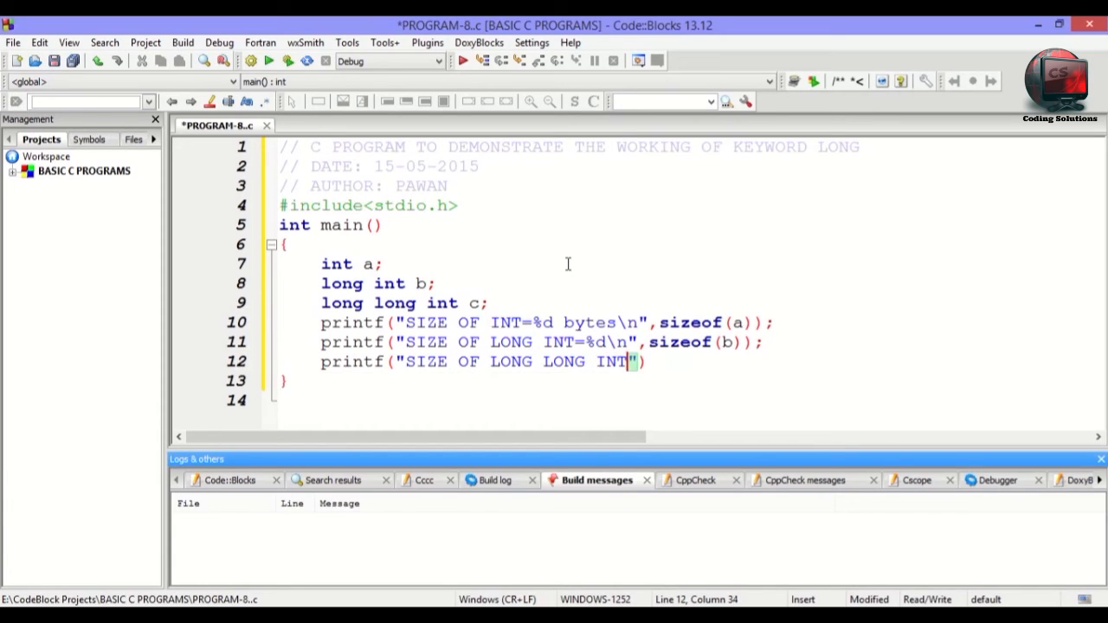
text(=)
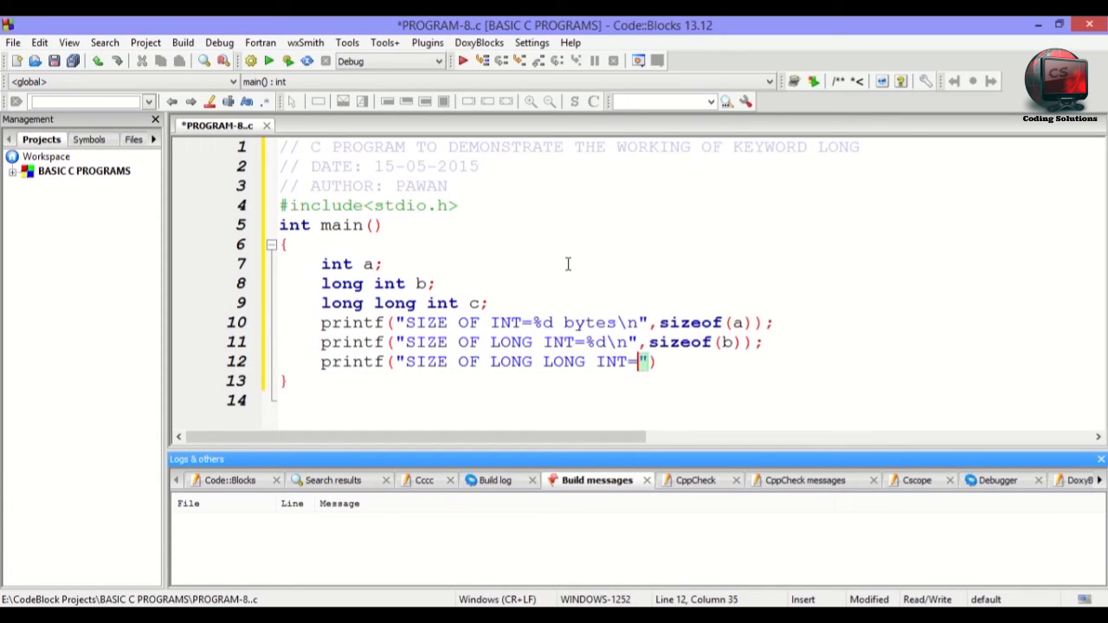
text(%d)
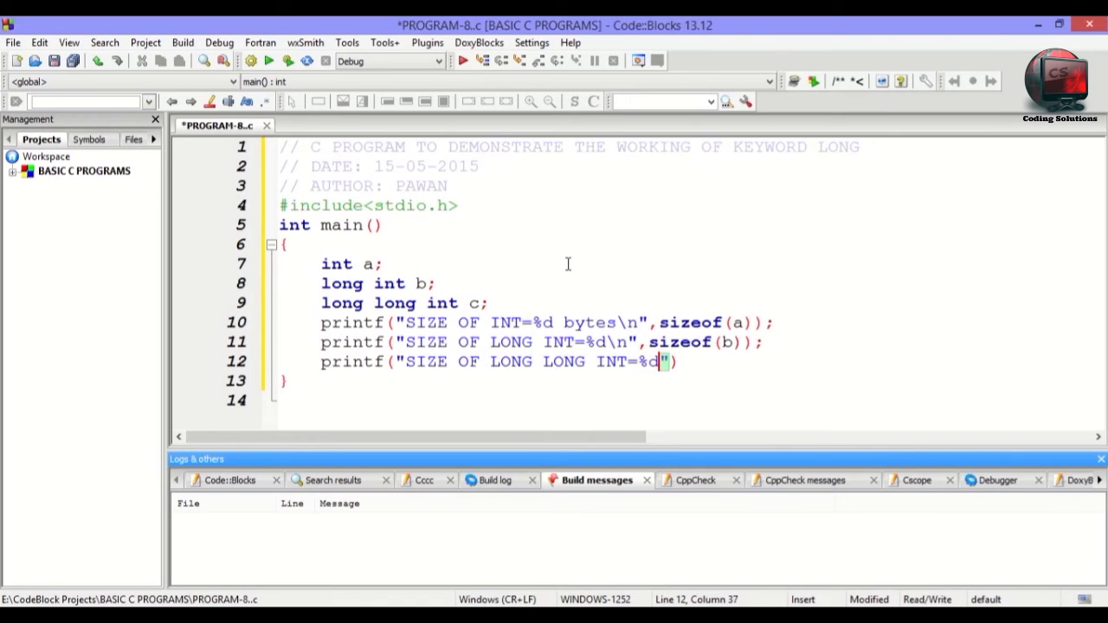
text(\n)
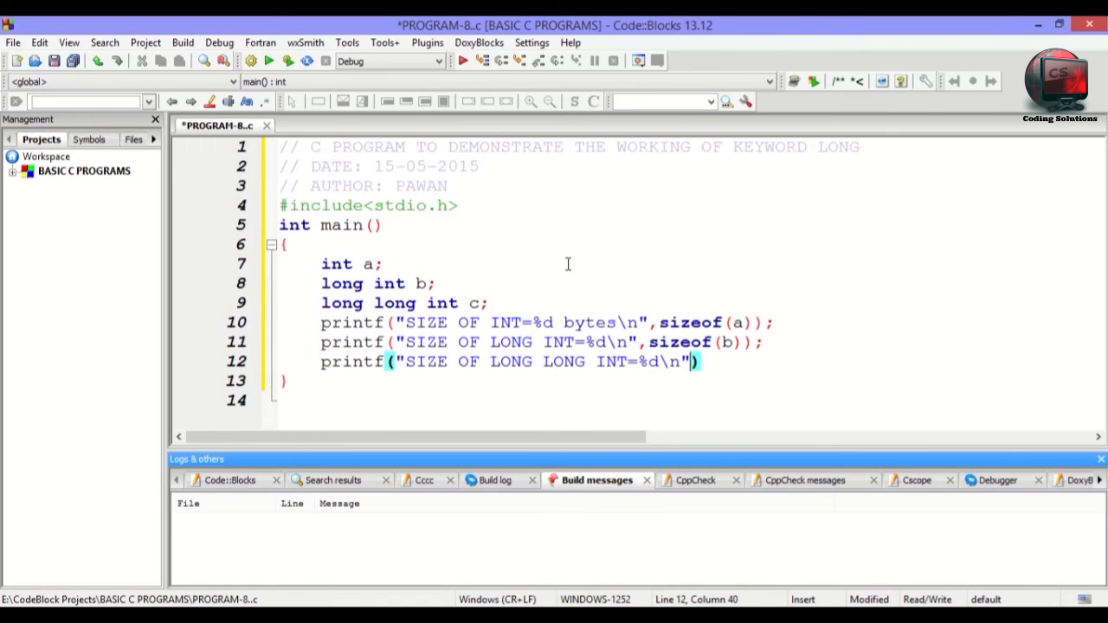
text(sizeof(c)
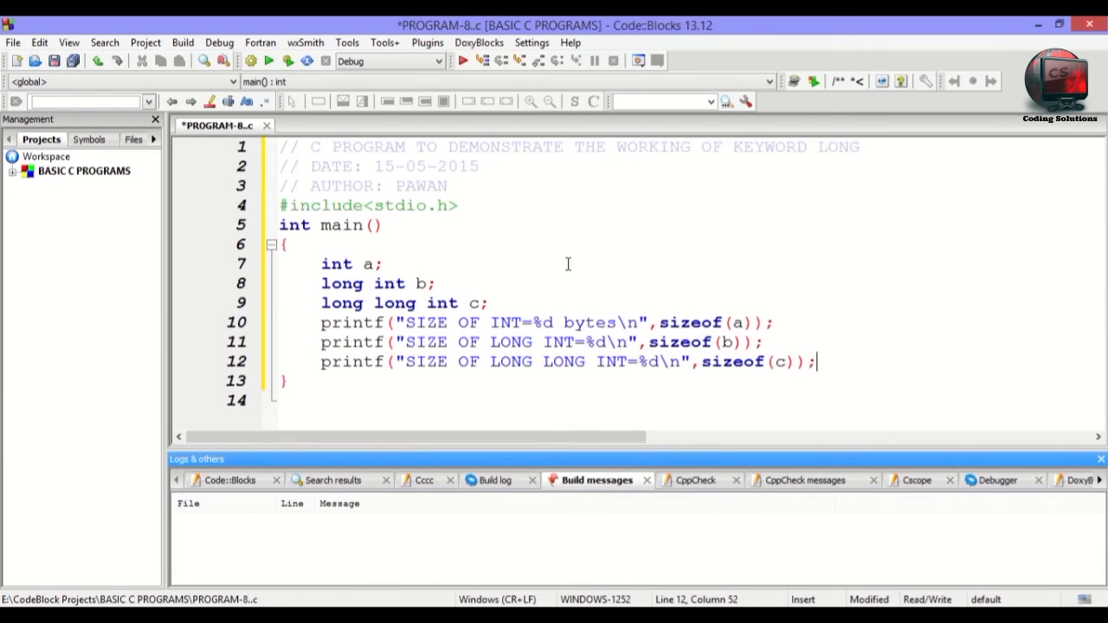
text(return)
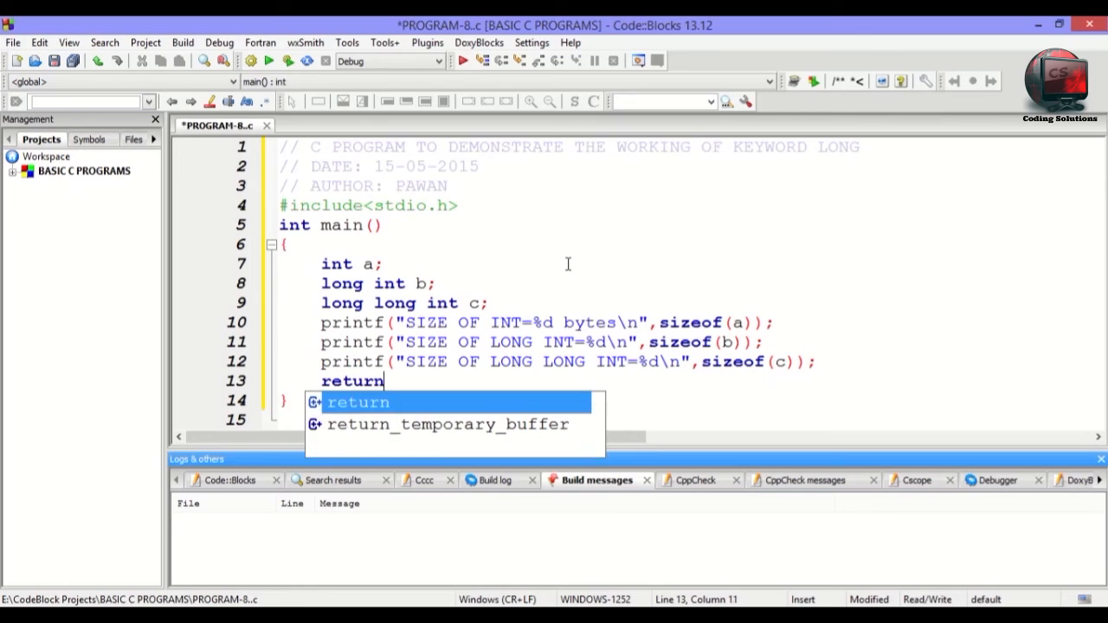
text(0;)
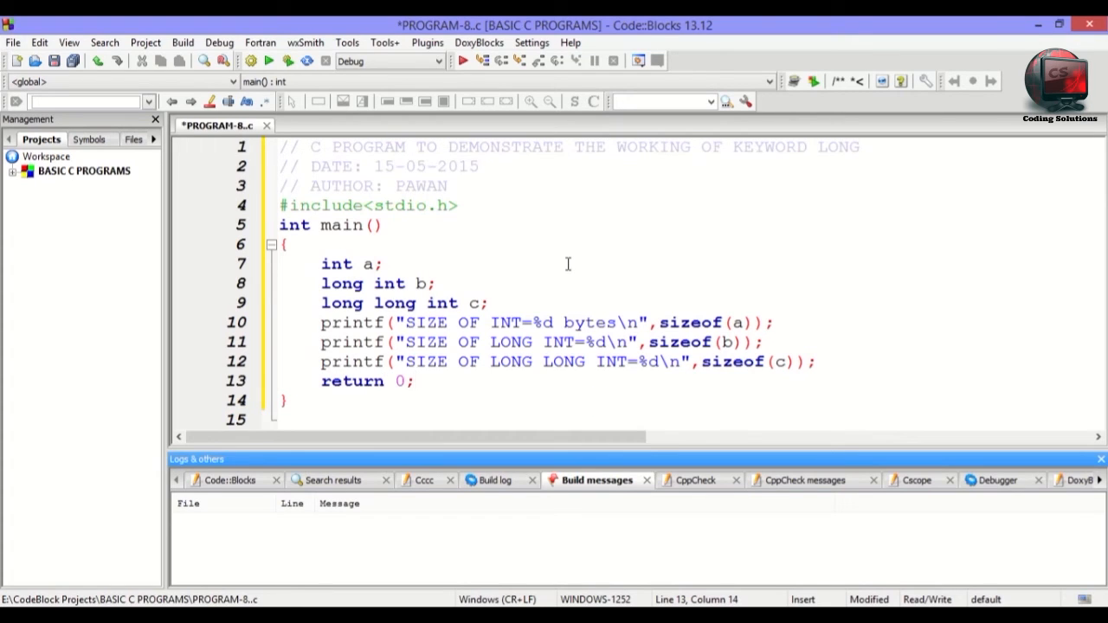
Expand the BASIC C PROGRAMS project tree and right-click PROGRAM-7.c in Sources to remove it.
click(416, 381)
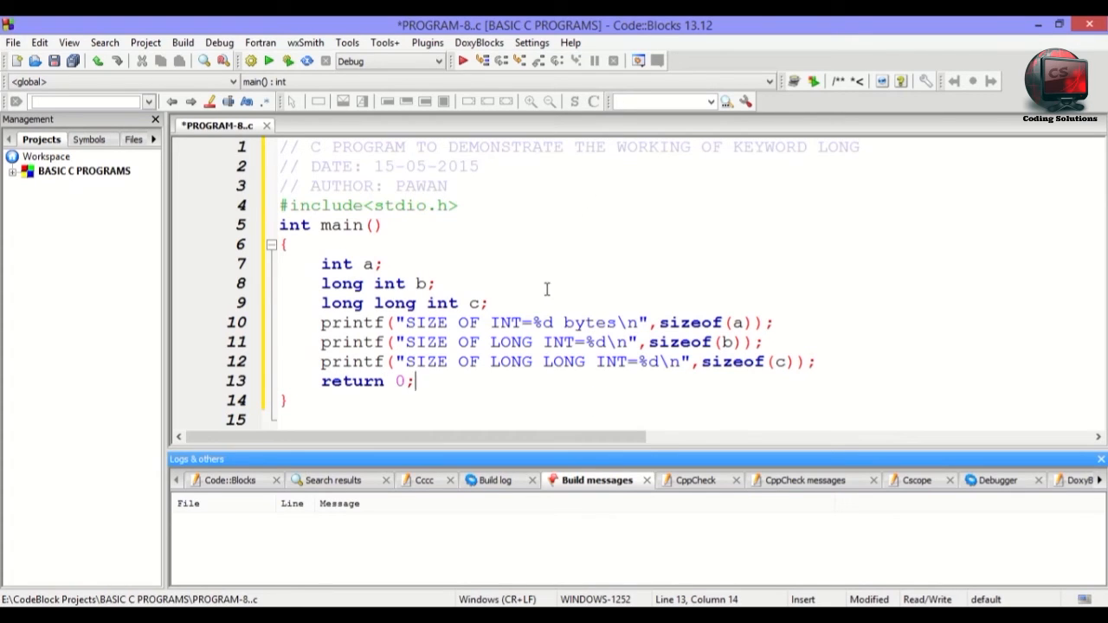
mouse_move(534, 235)
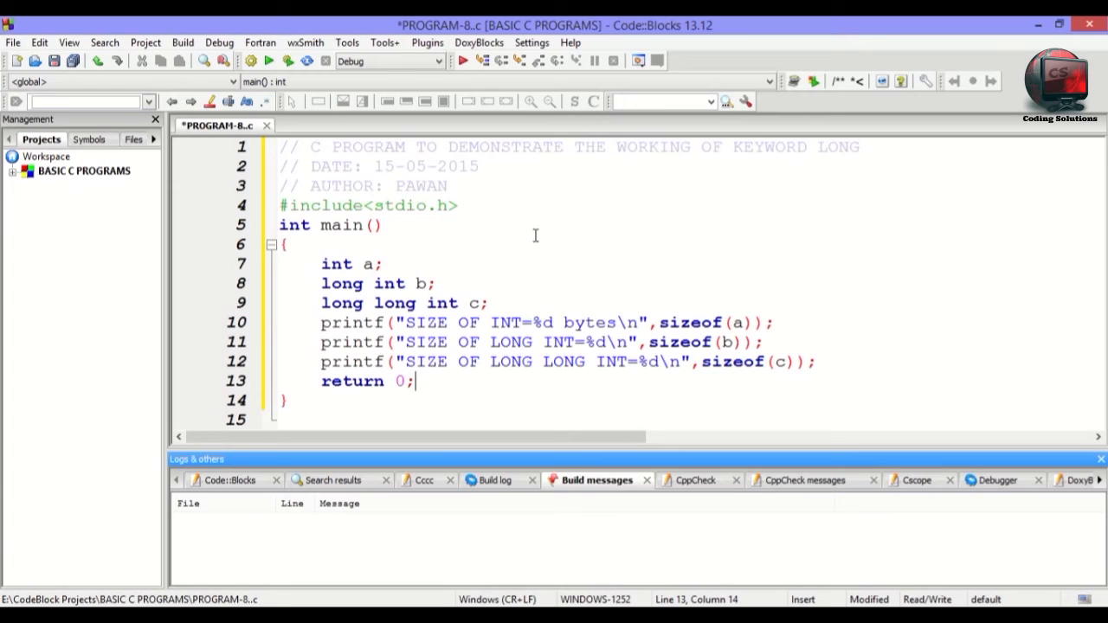
mouse_move(504, 295)
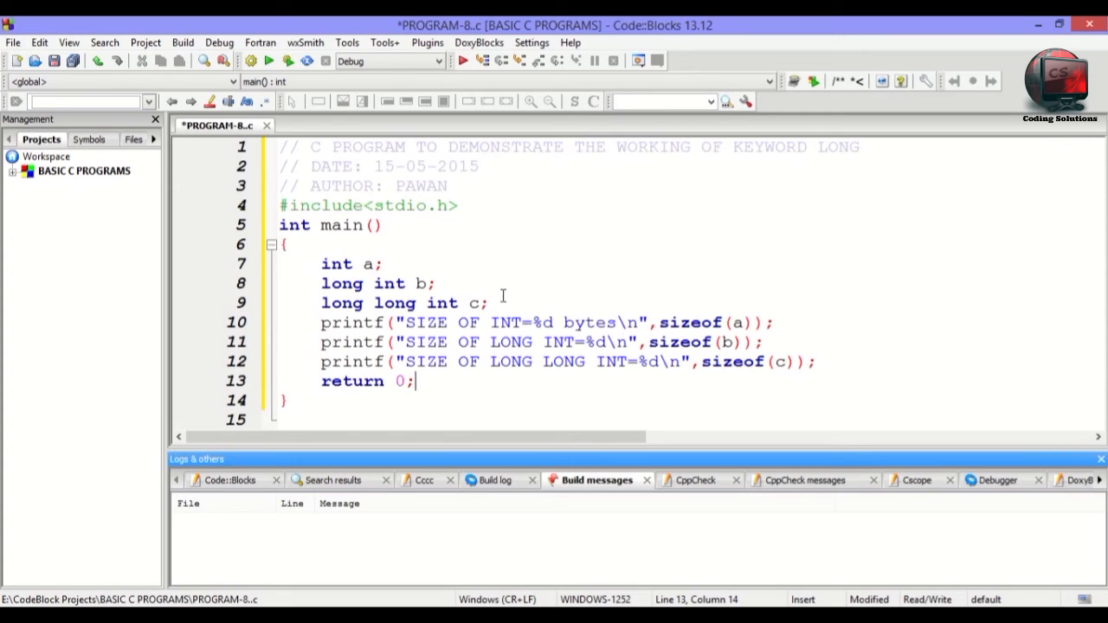
mouse_move(501, 301)
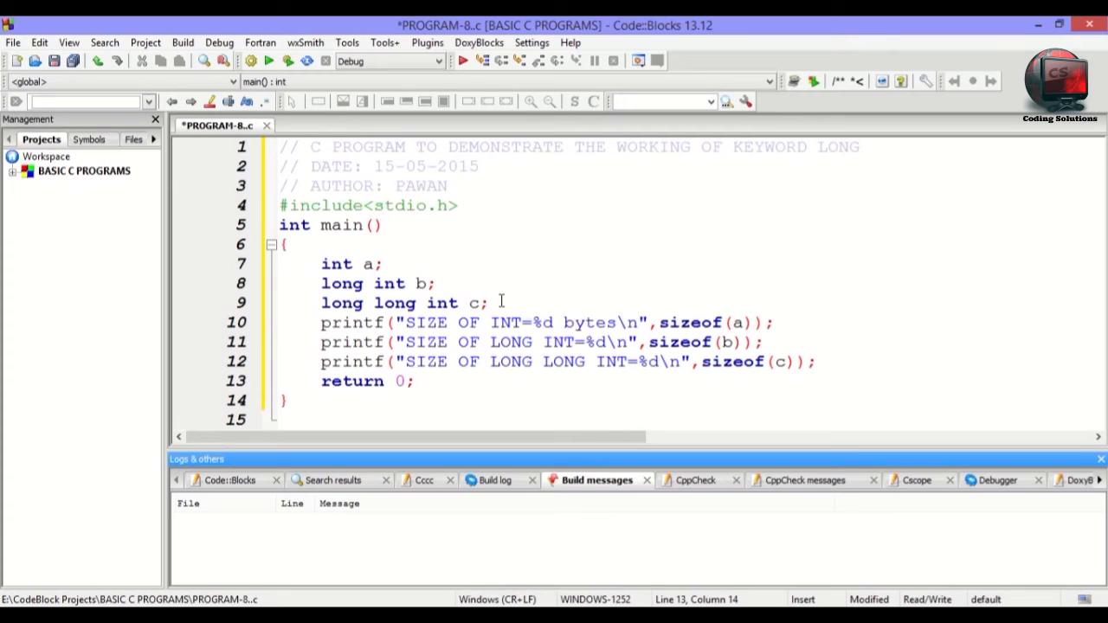
mouse_move(475, 220)
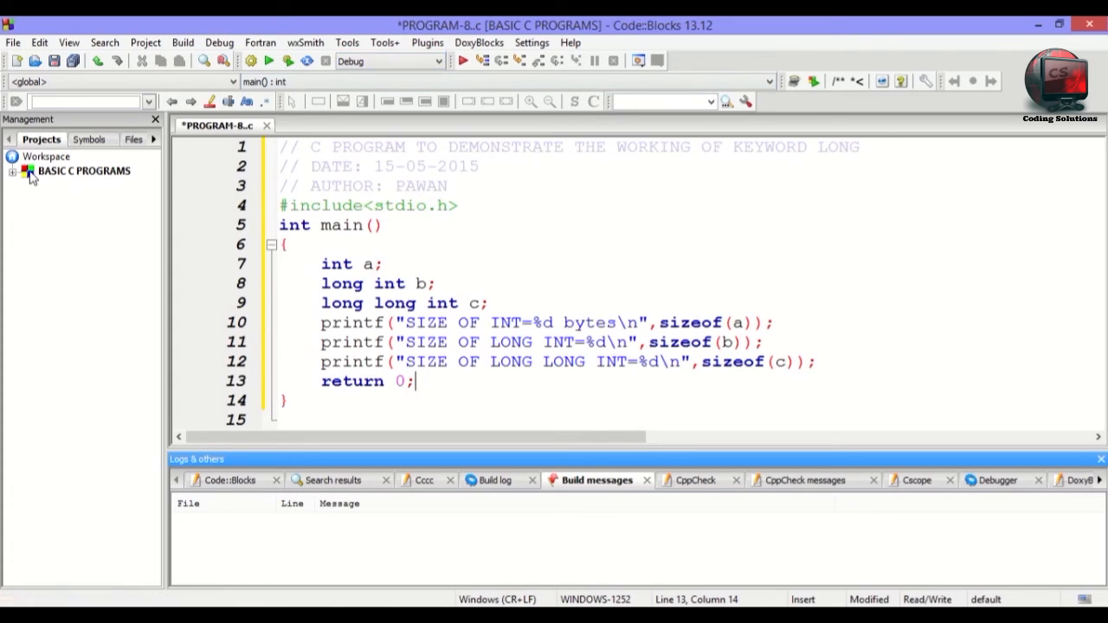
click(14, 170)
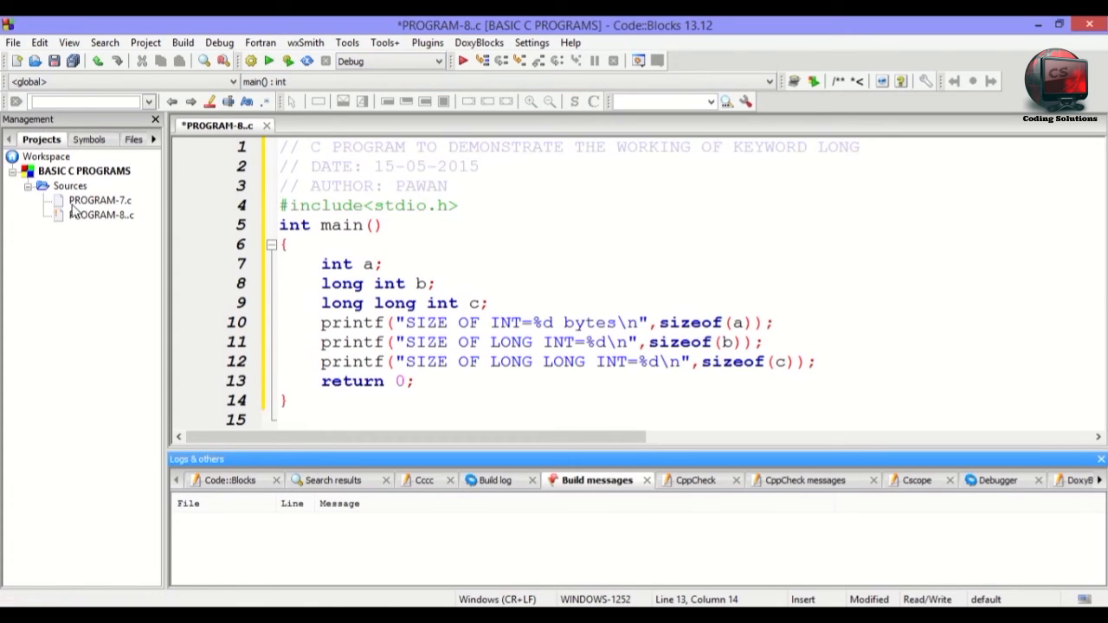
right_click(99, 200)
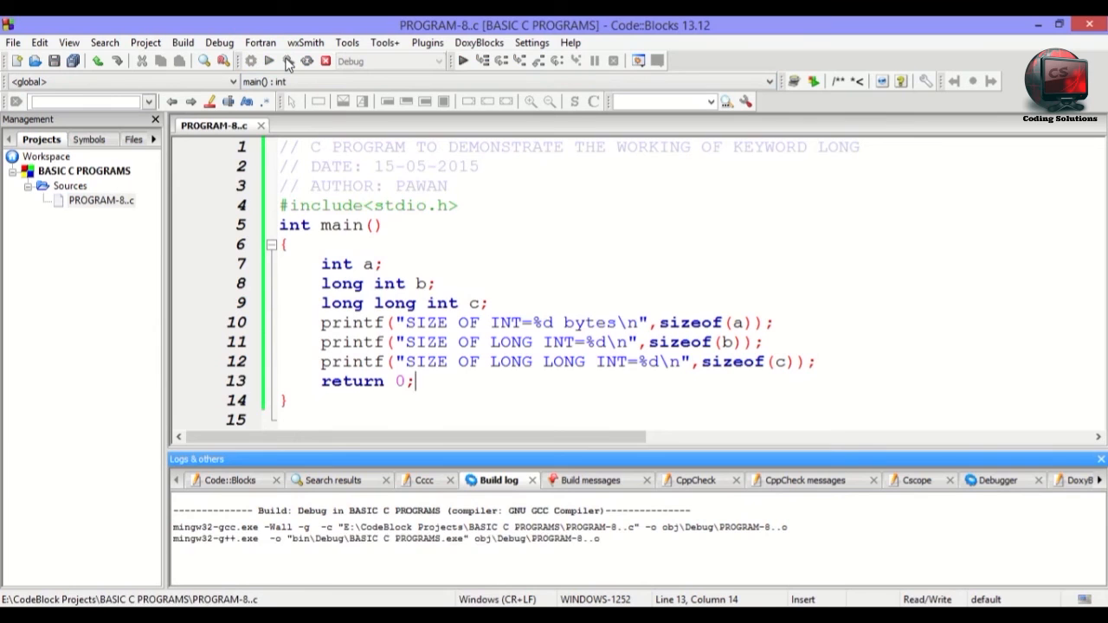
Build and run PROGRAM-8 and check the console output sizes: 4, 4 and 8.
click(288, 60)
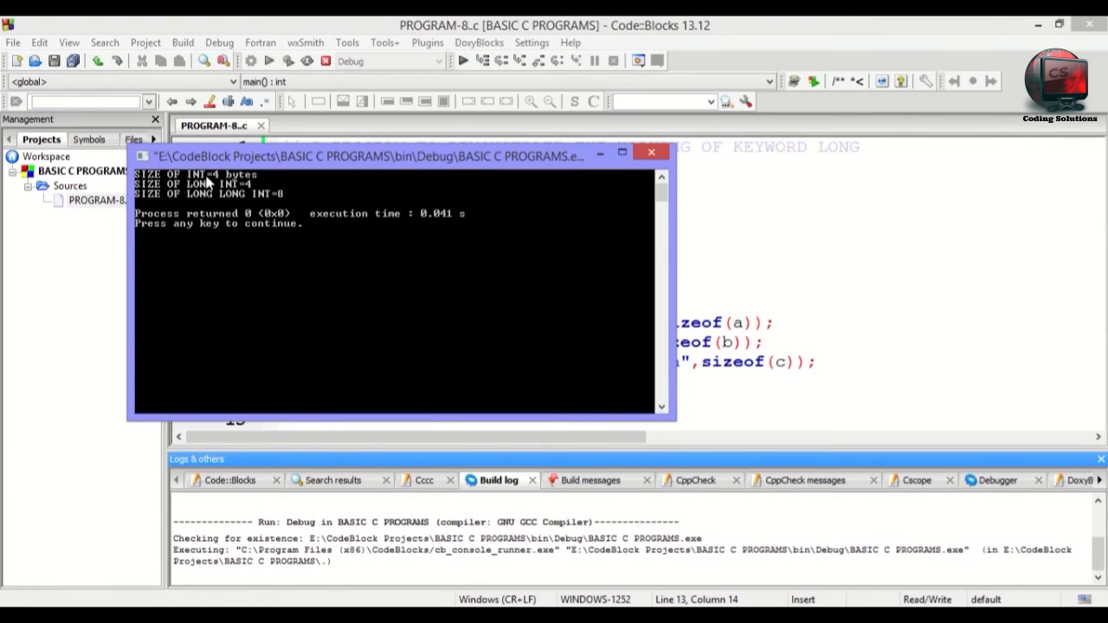
mouse_move(147, 195)
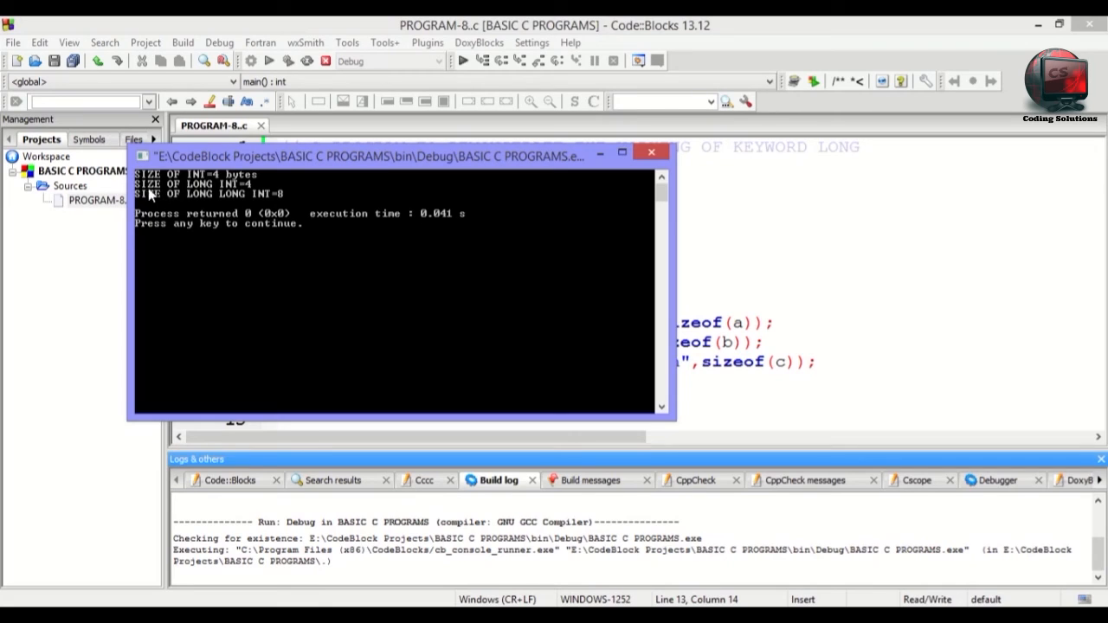
mouse_move(245, 195)
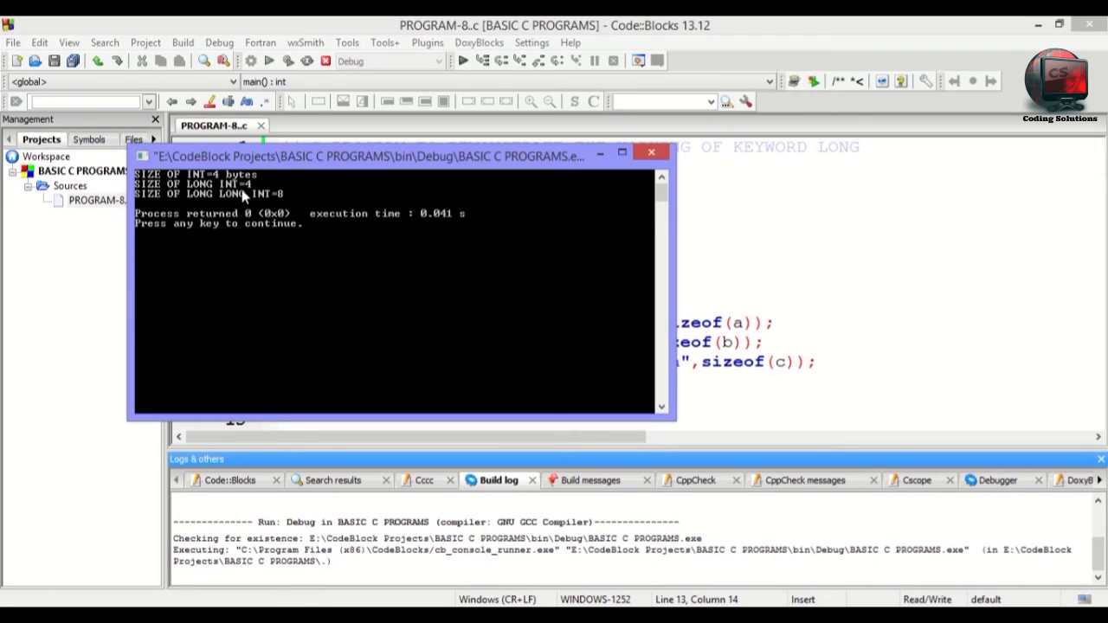
mouse_move(141, 201)
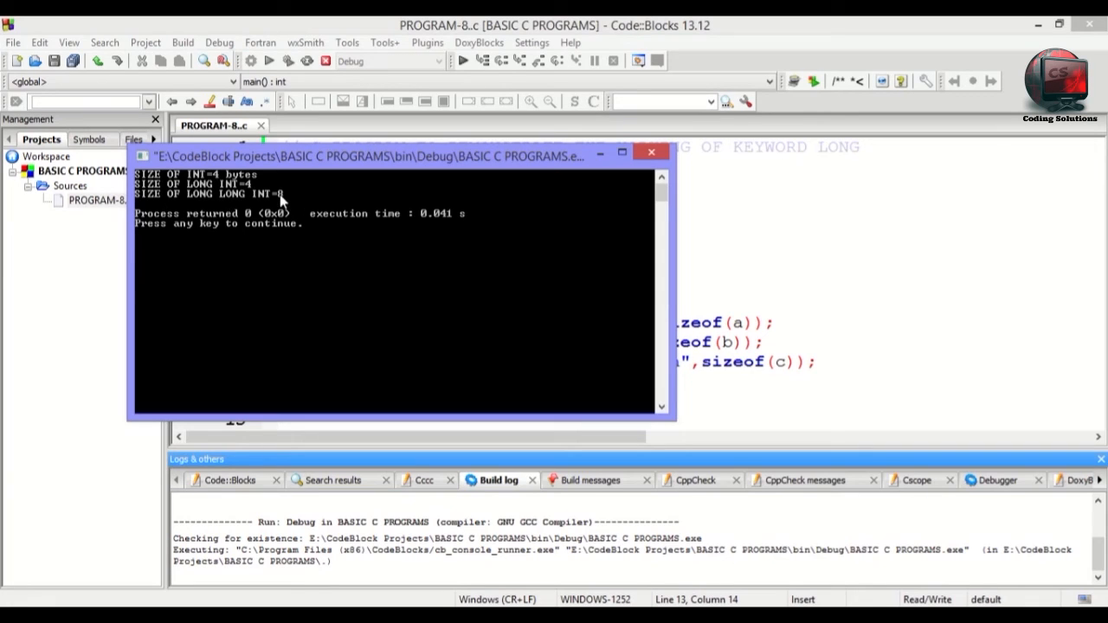
mouse_move(301, 188)
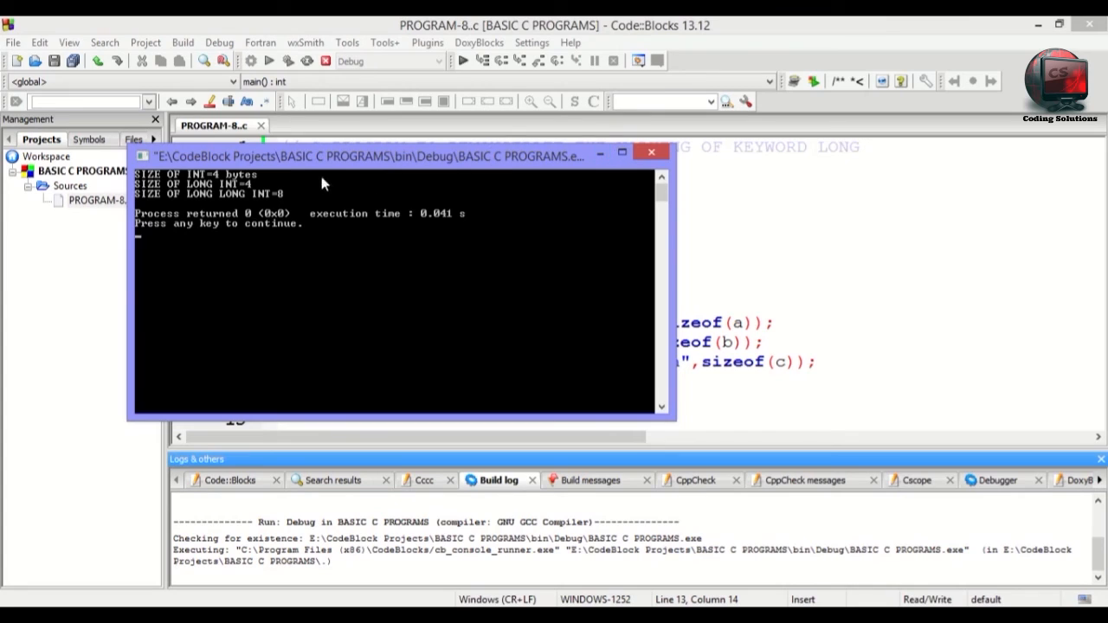
mouse_move(232, 184)
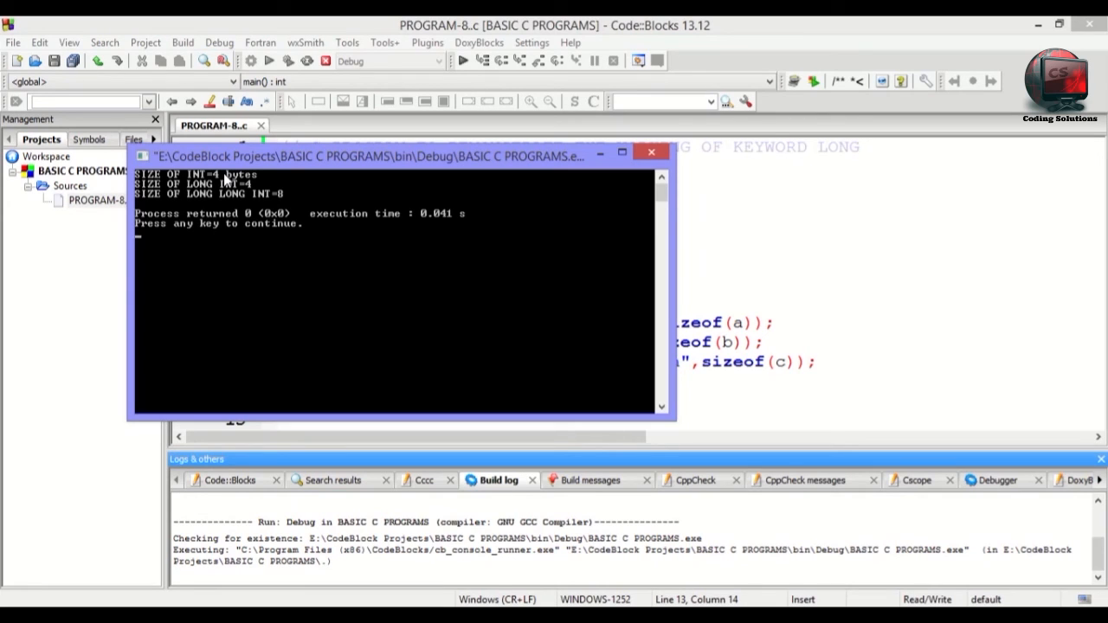
mouse_move(237, 177)
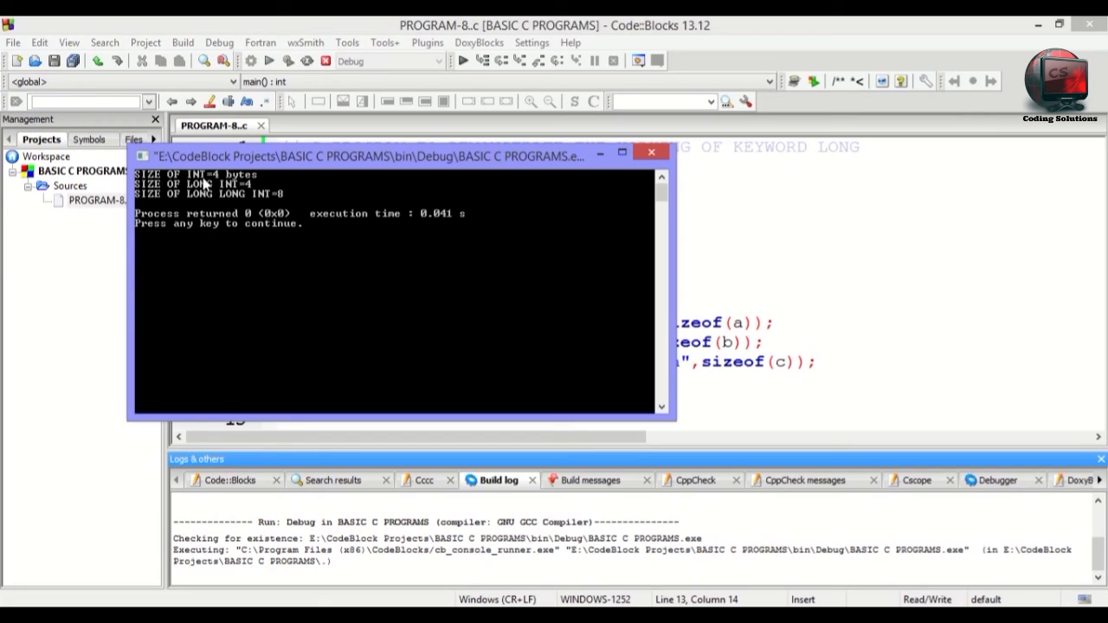
mouse_move(234, 184)
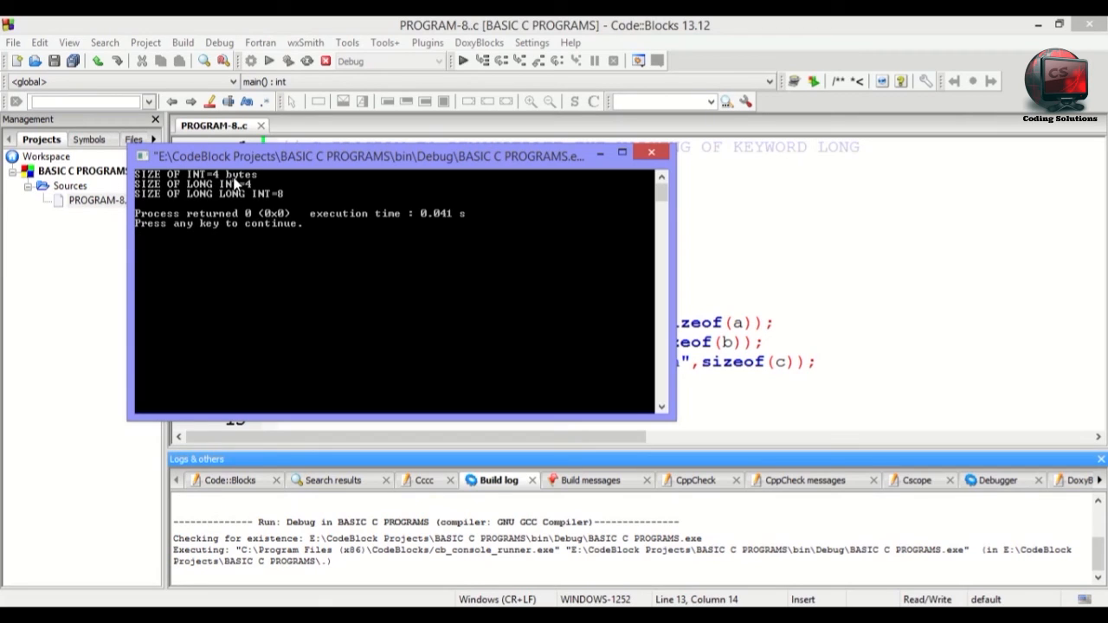
mouse_move(192, 232)
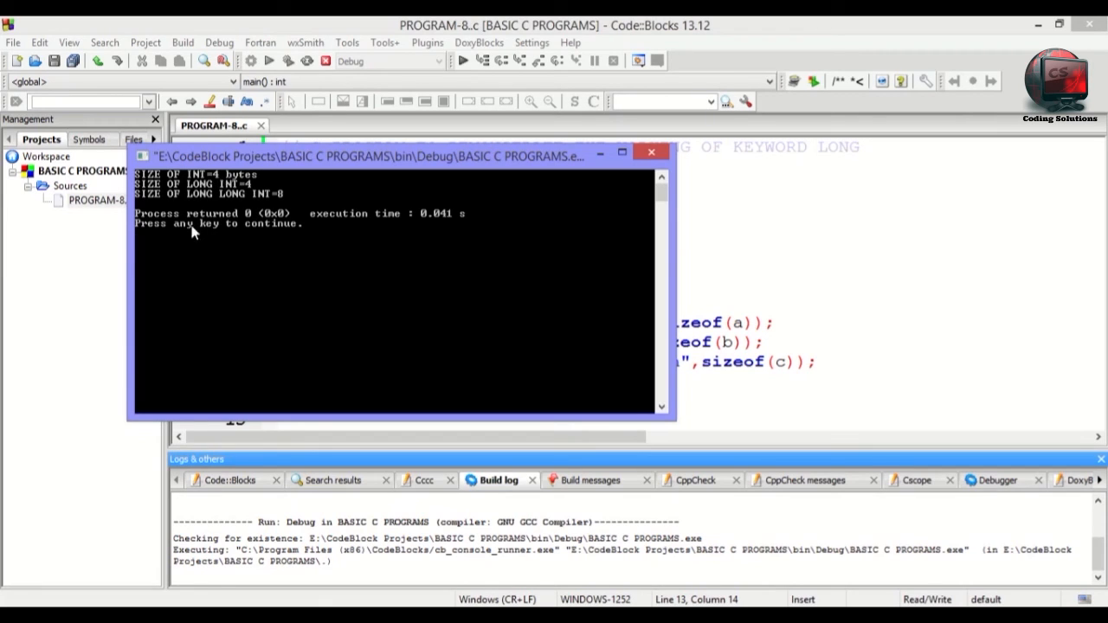
mouse_move(245, 225)
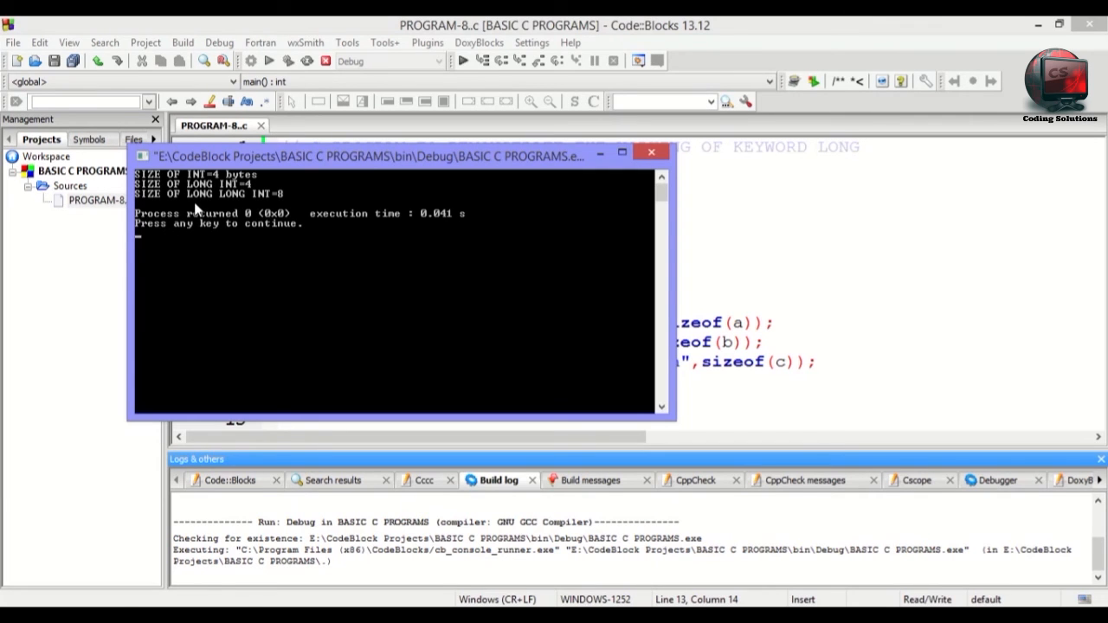
Close the console window and place the caret after main's closing brace.
click(650, 153)
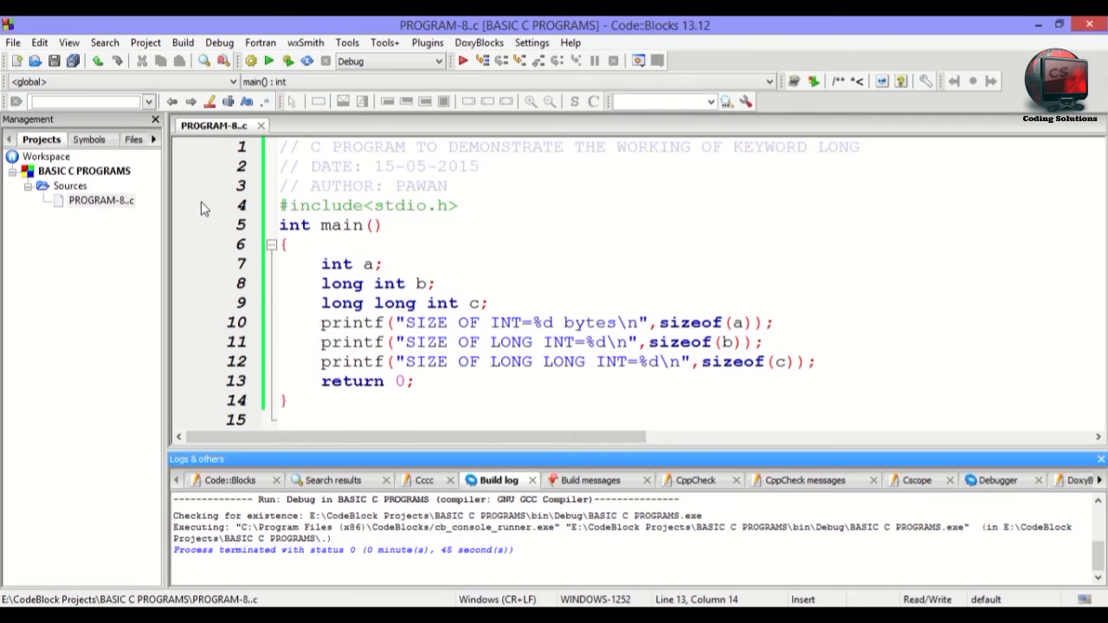
click(415, 381)
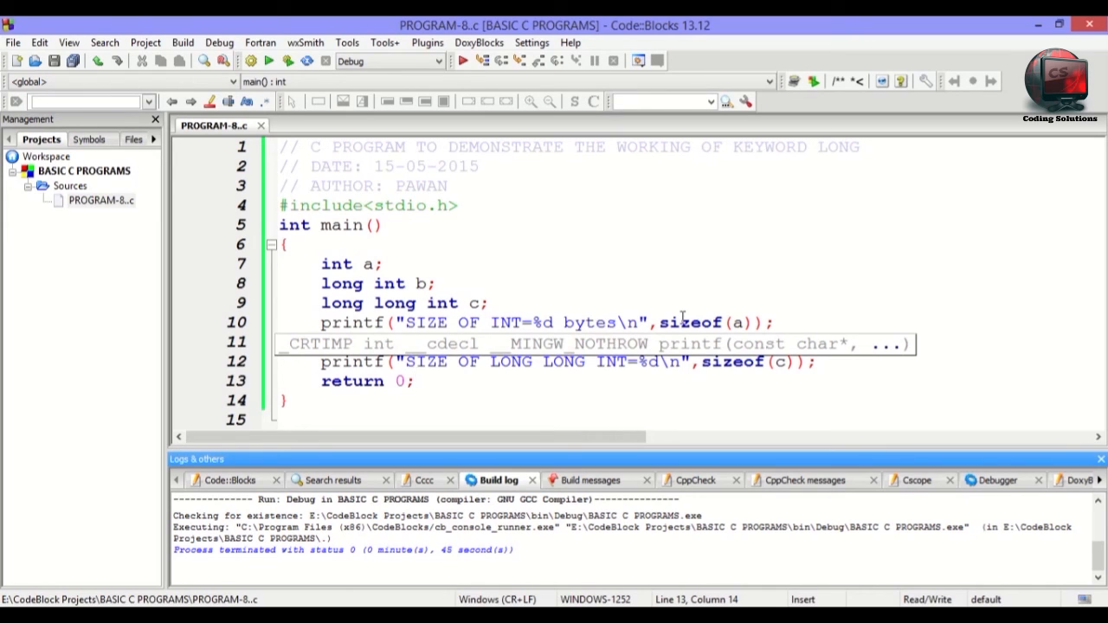
click(413, 381)
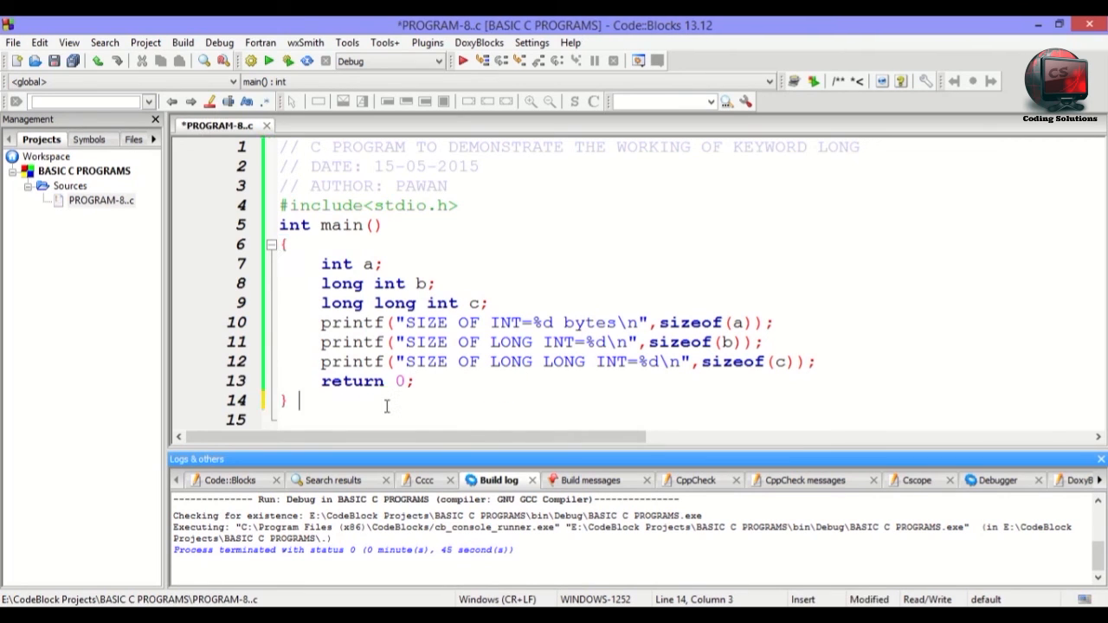
text(2)
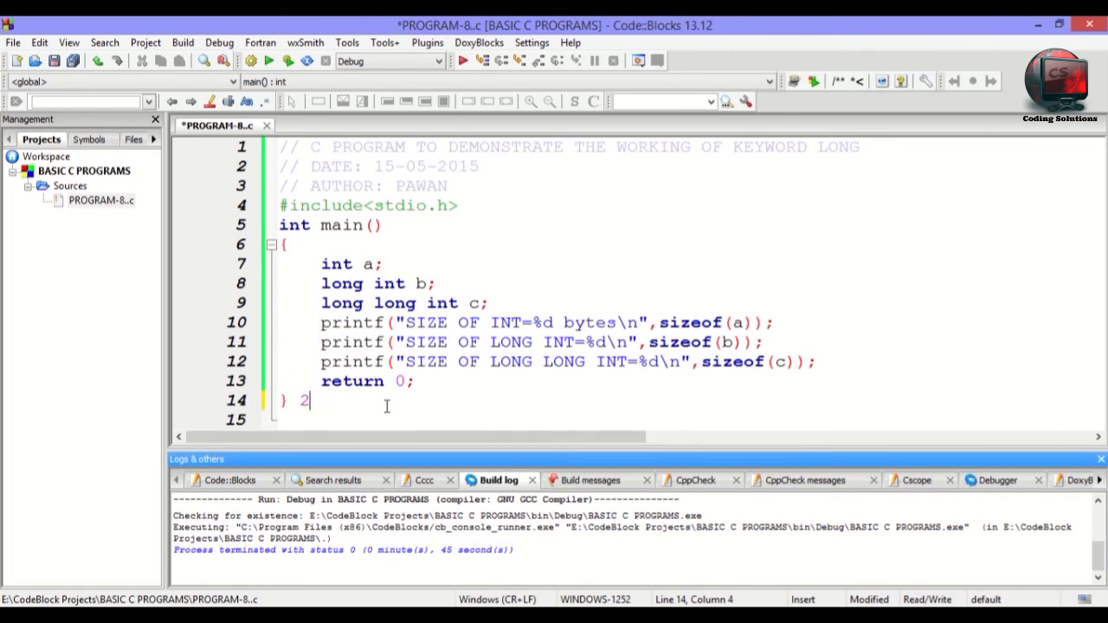
key(BackSpace)
text(-)
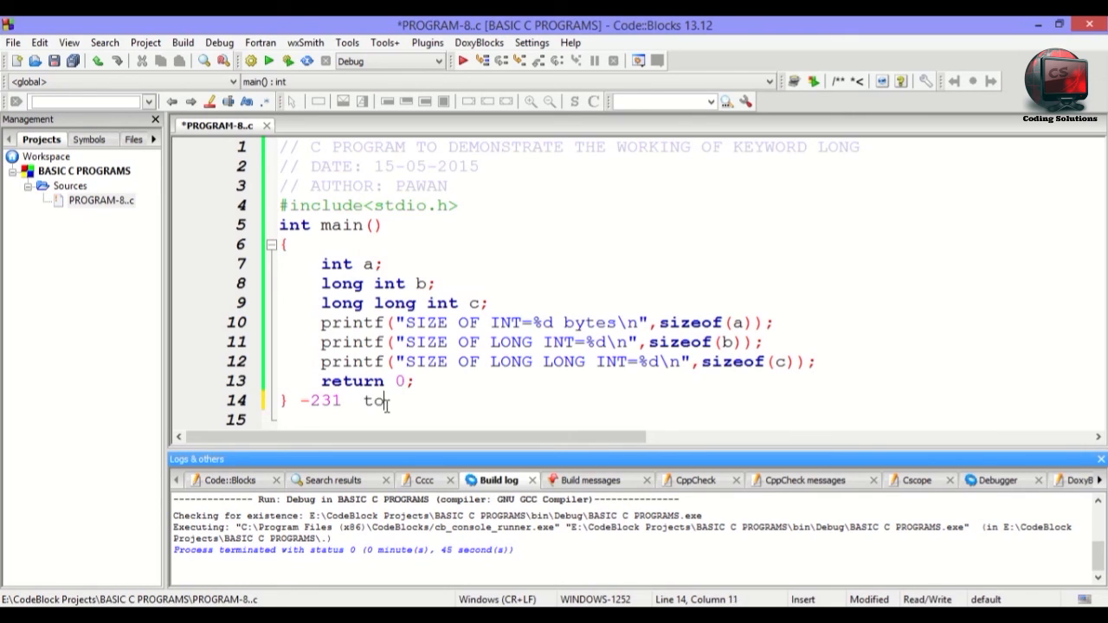
text(231)
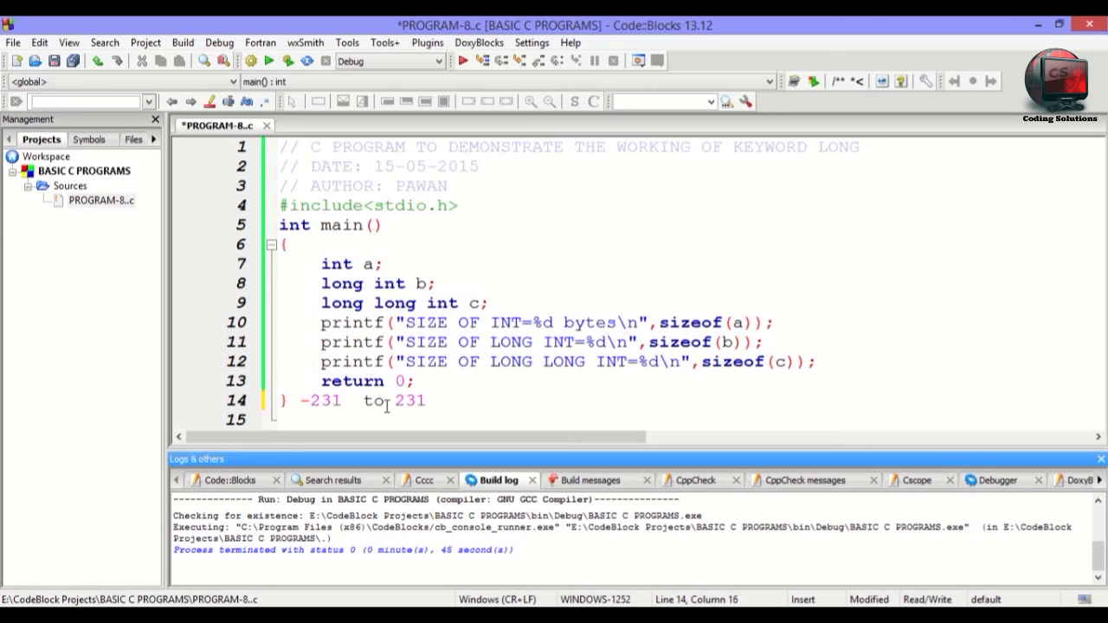
text(,-)
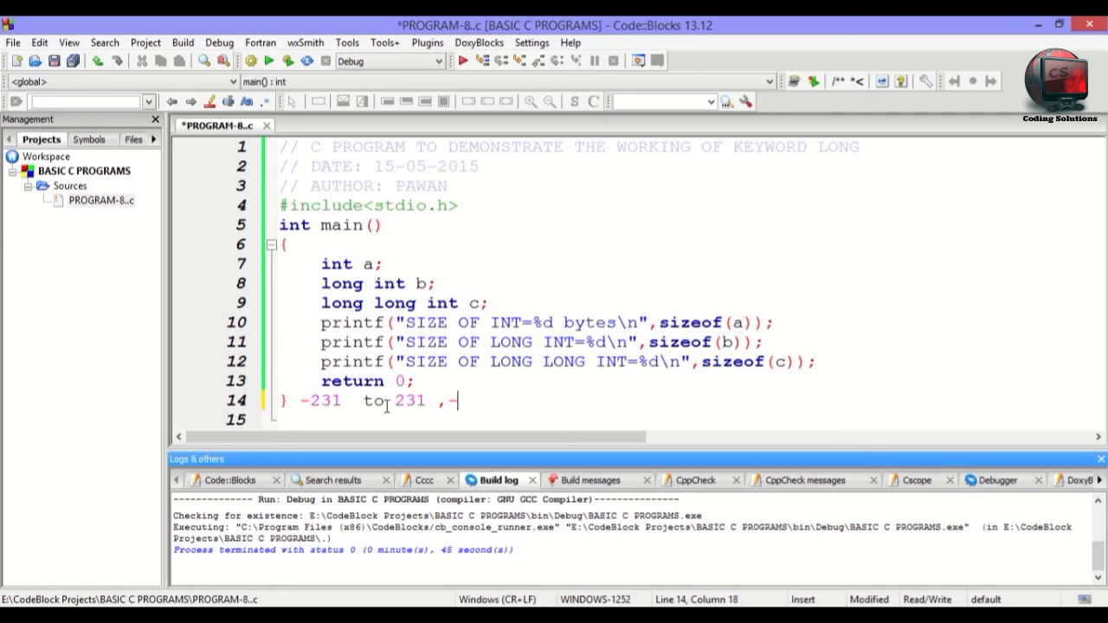
text(263 to)
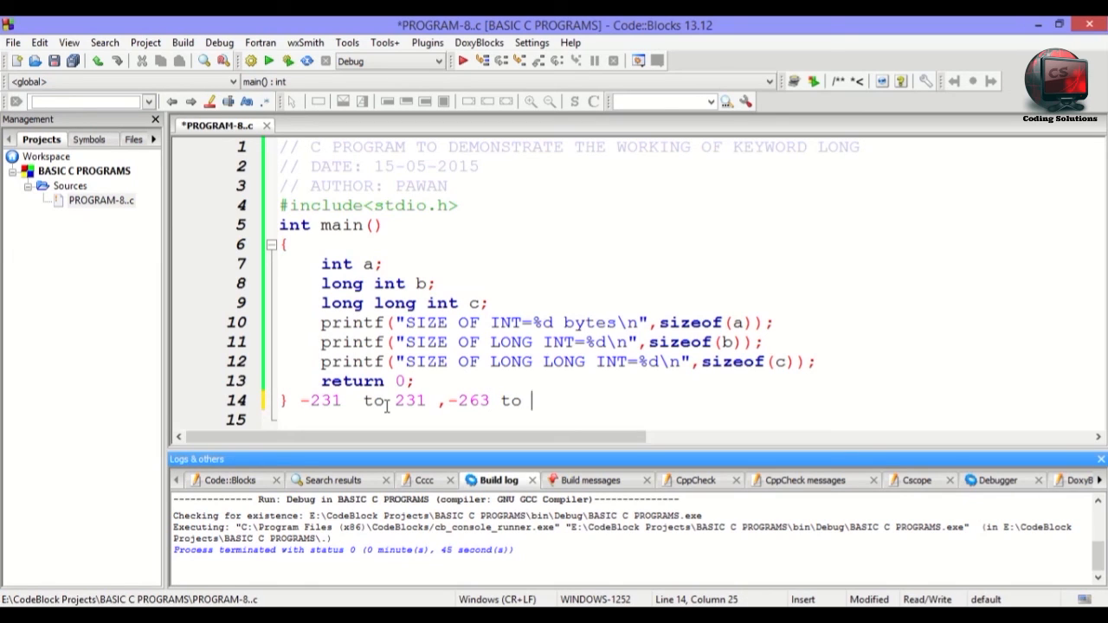
text(263)
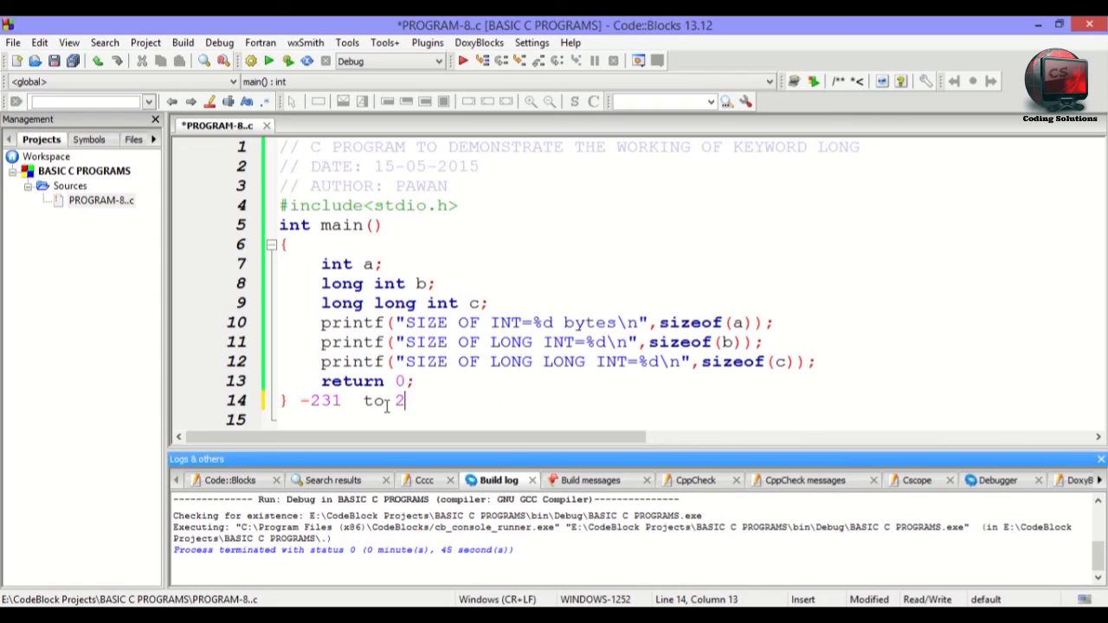
key(BackSpace)
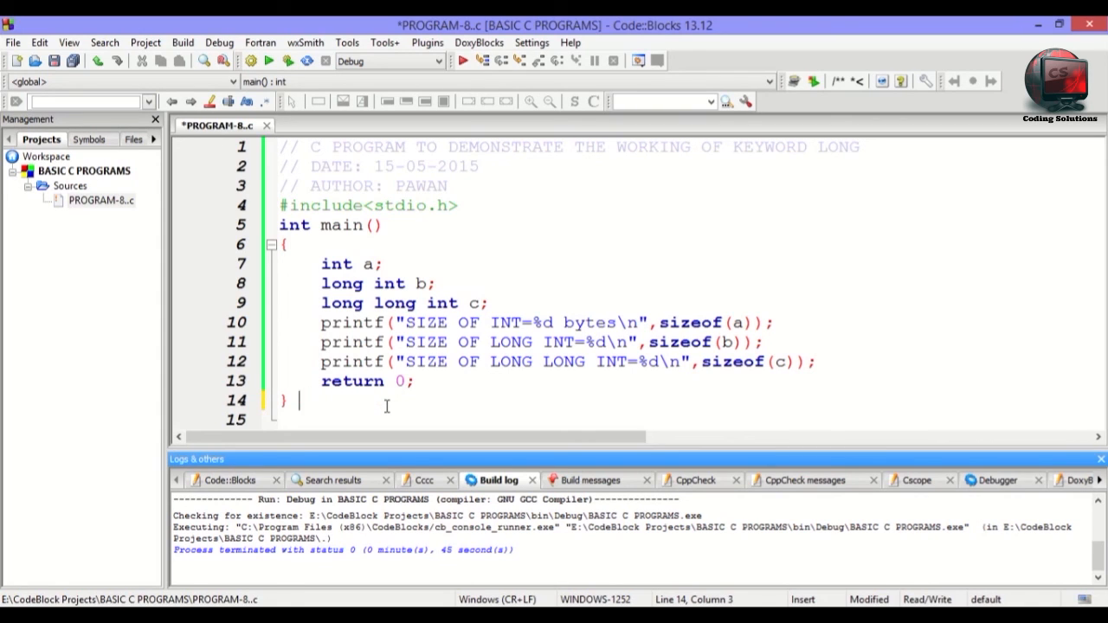
key(Left)
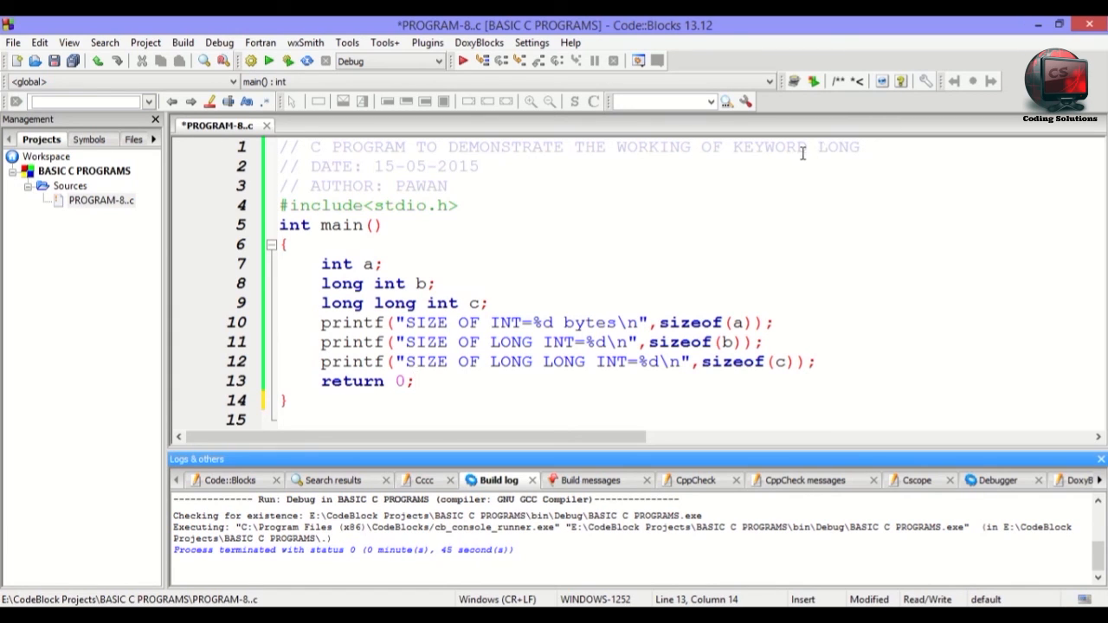
mouse_move(828, 269)
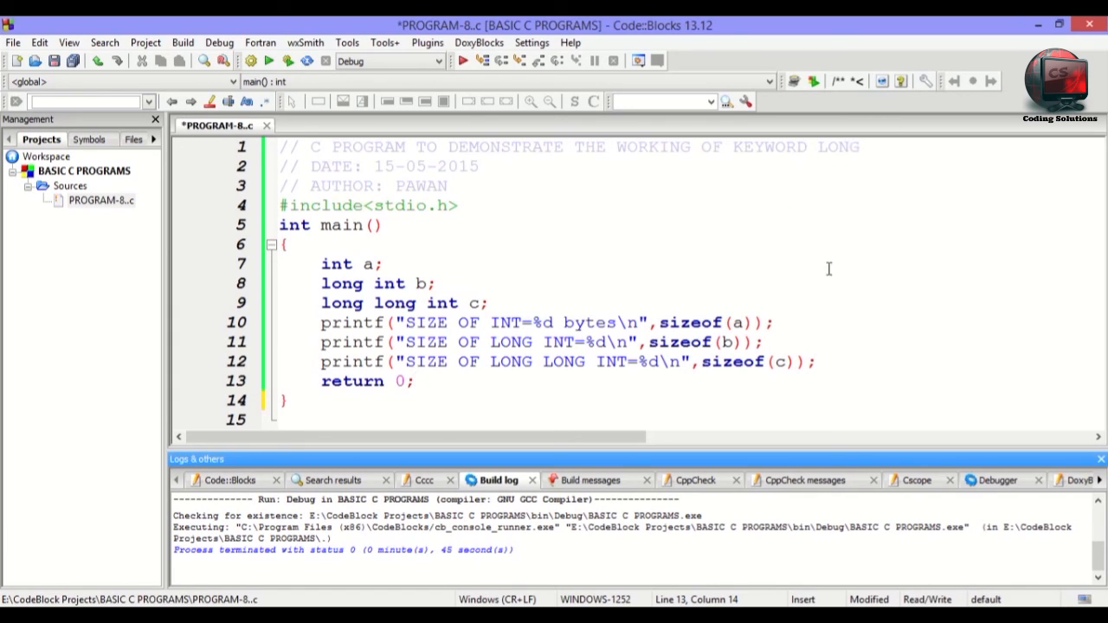
mouse_move(922, 290)
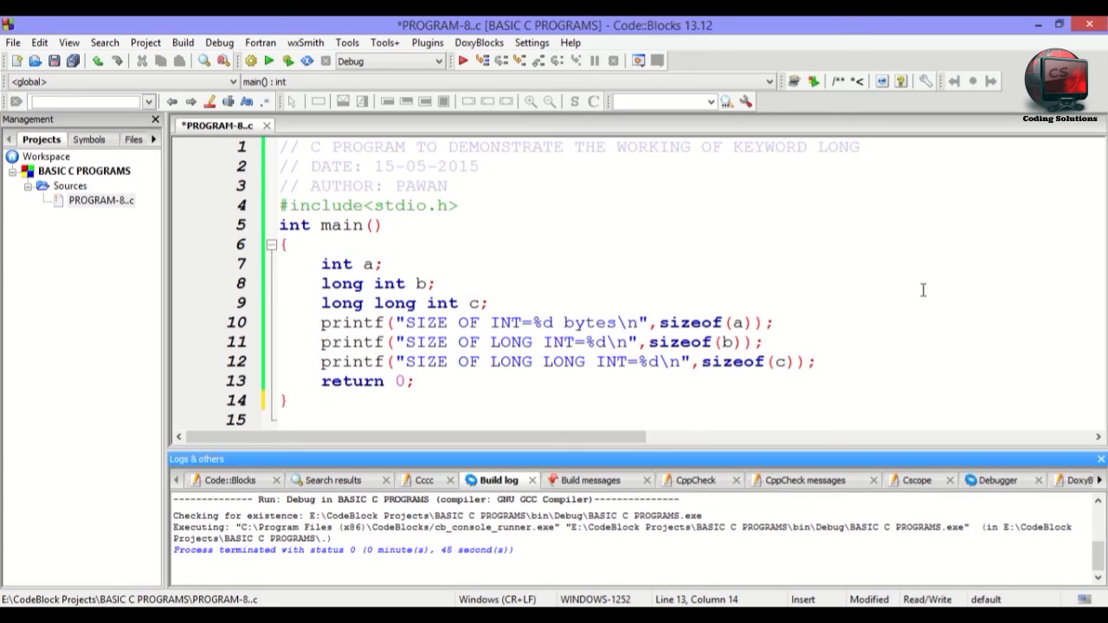